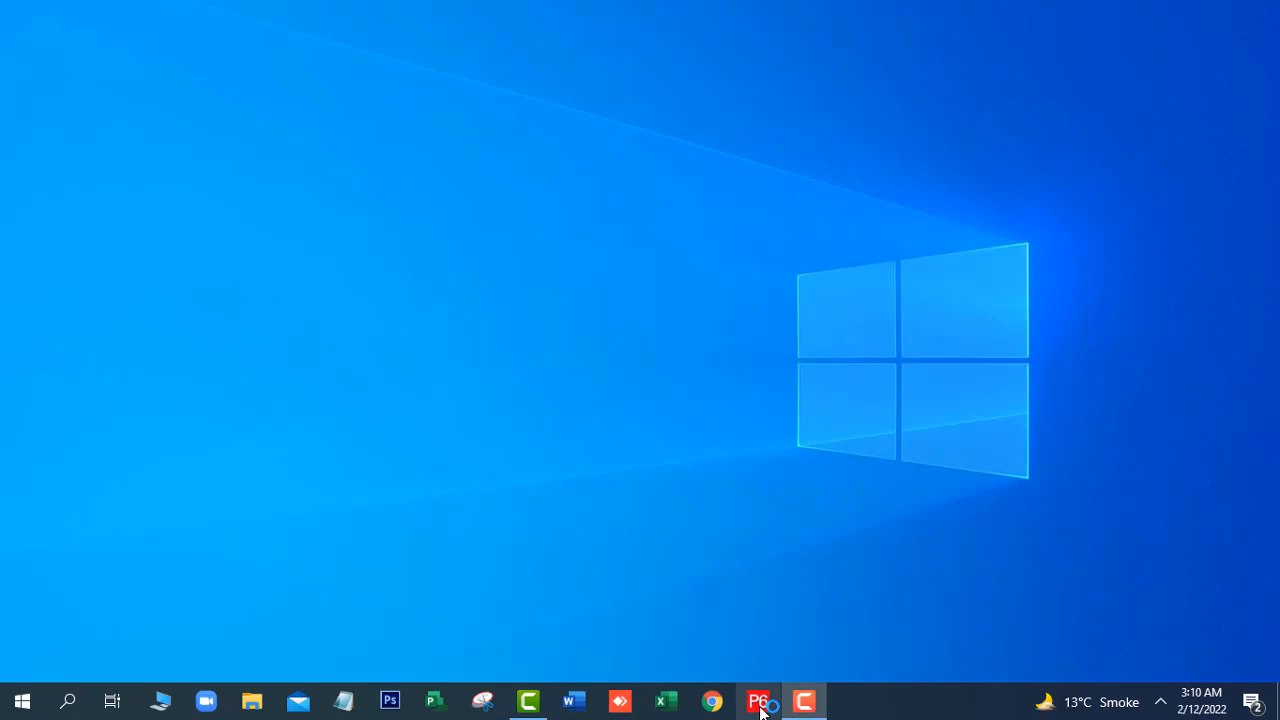
- Launch P6 Professional 21 from the taskbar so the login window appears with admin
click(756, 700)
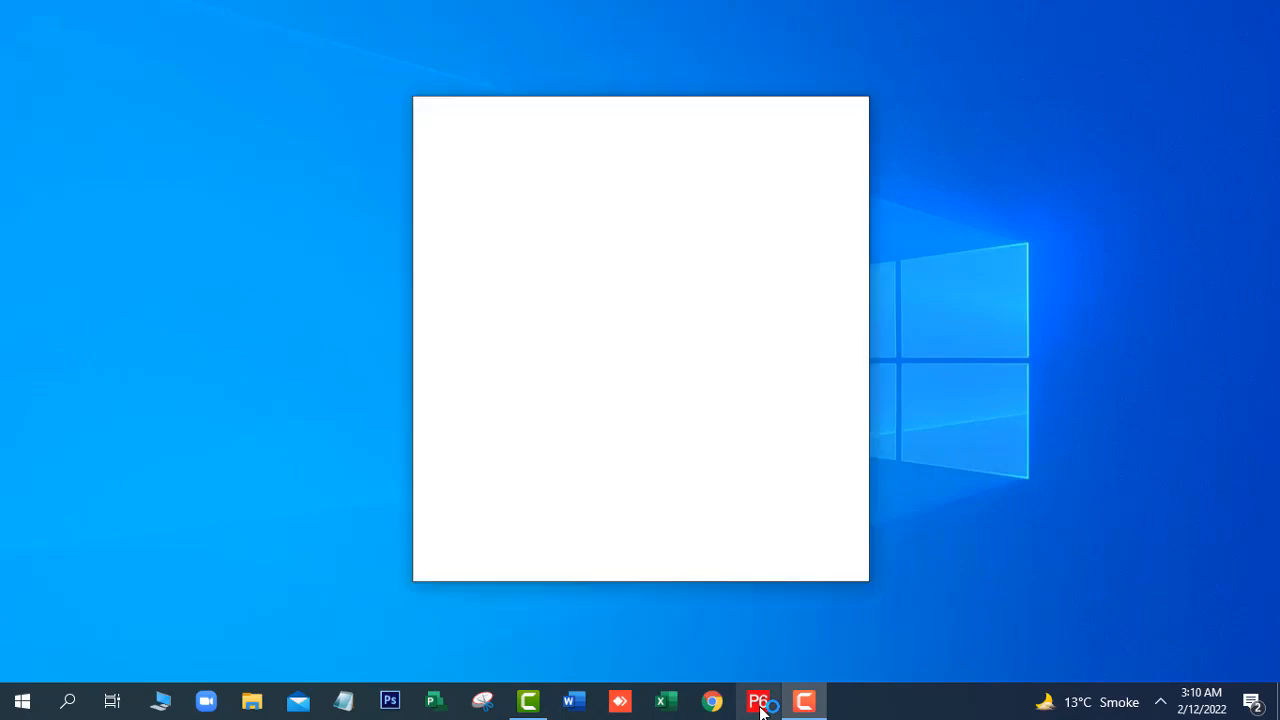
click(758, 700)
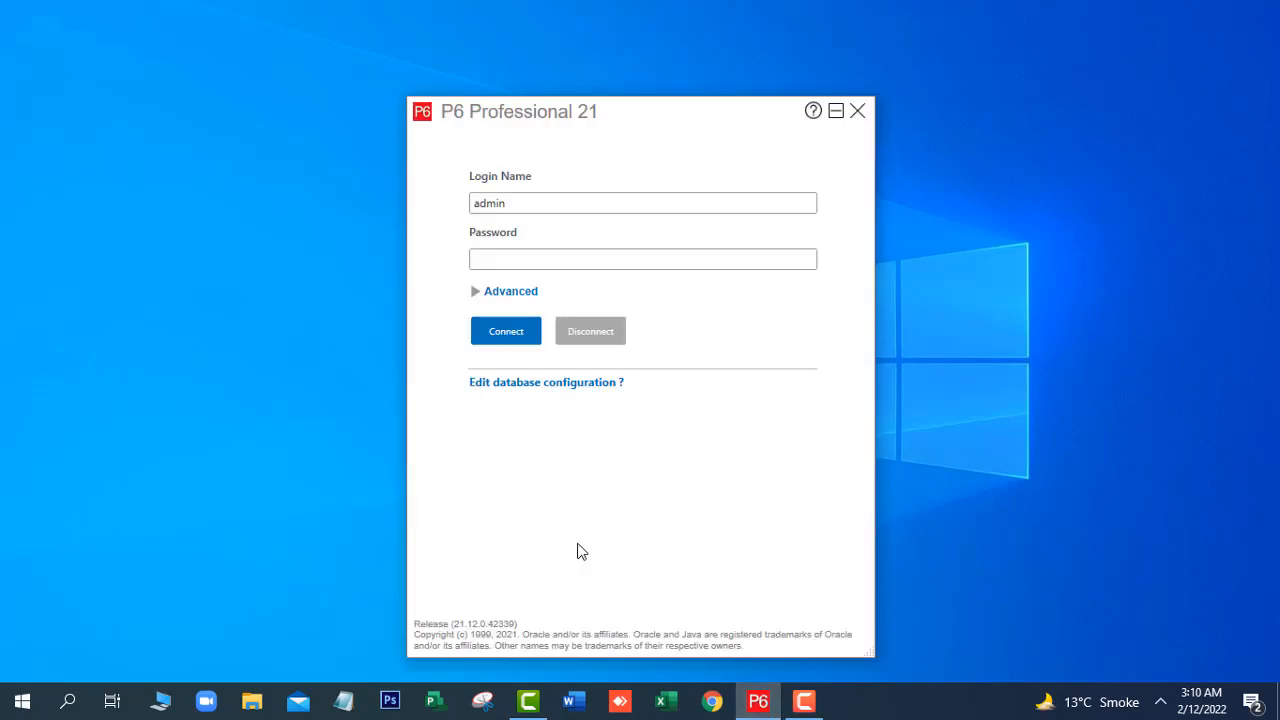
mouse_move(484, 392)
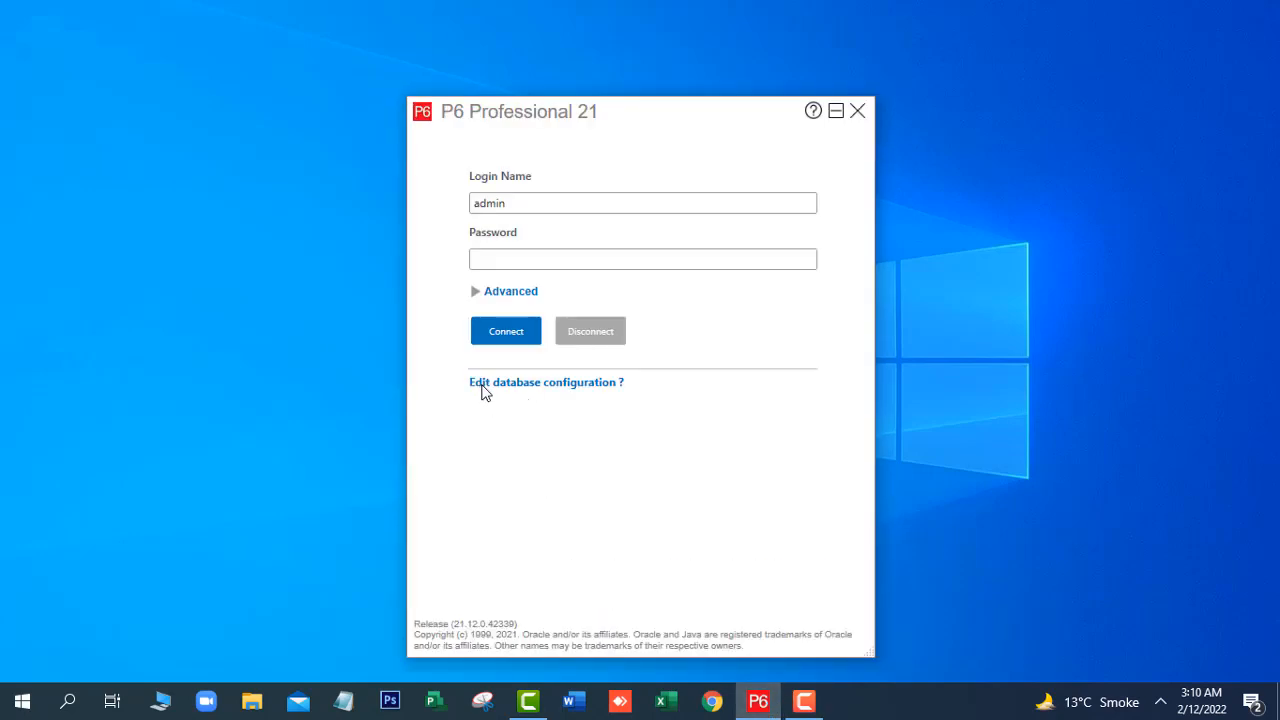
mouse_move(518, 390)
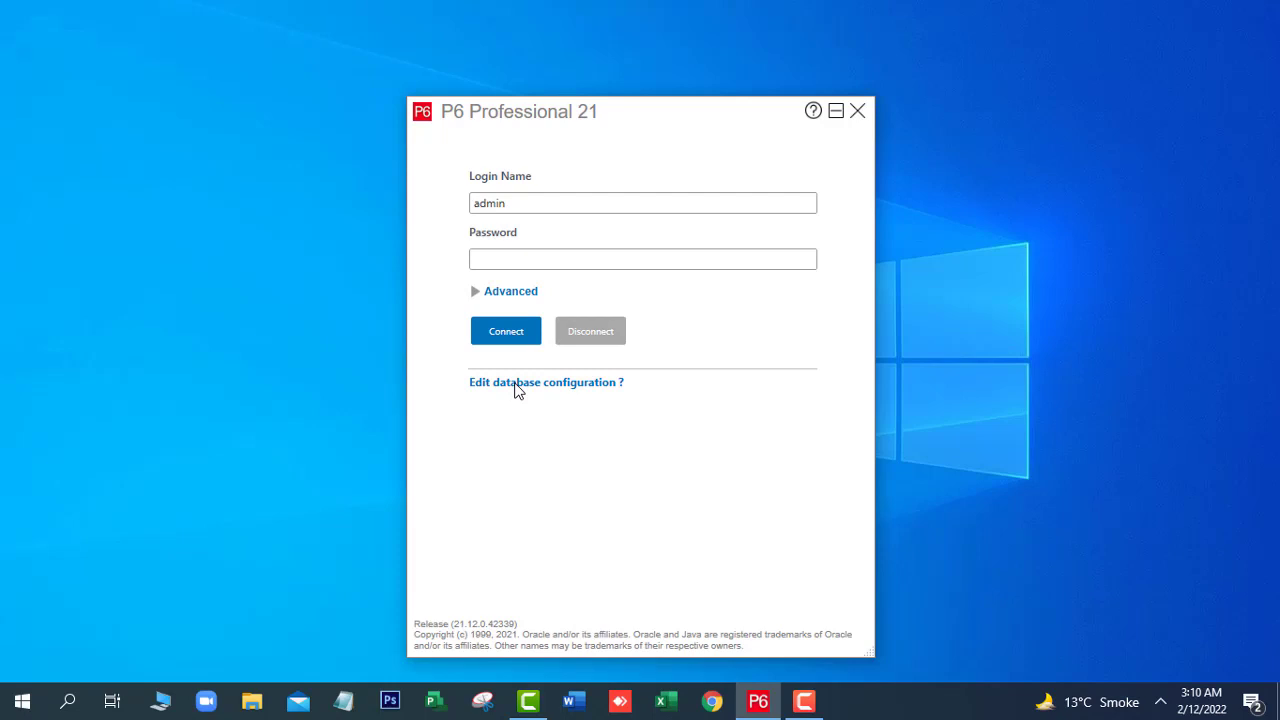
- Show the Database Configuration dialog listing the existing standalone connections
click(546, 382)
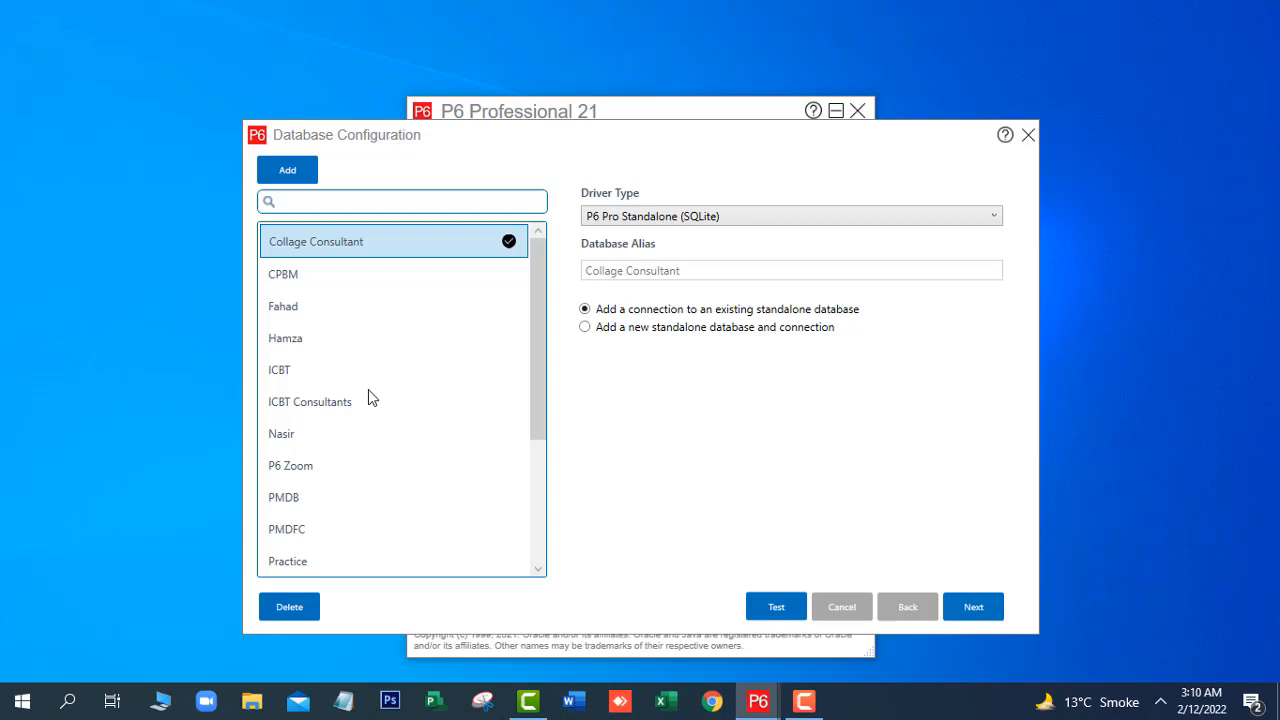
mouse_move(292, 178)
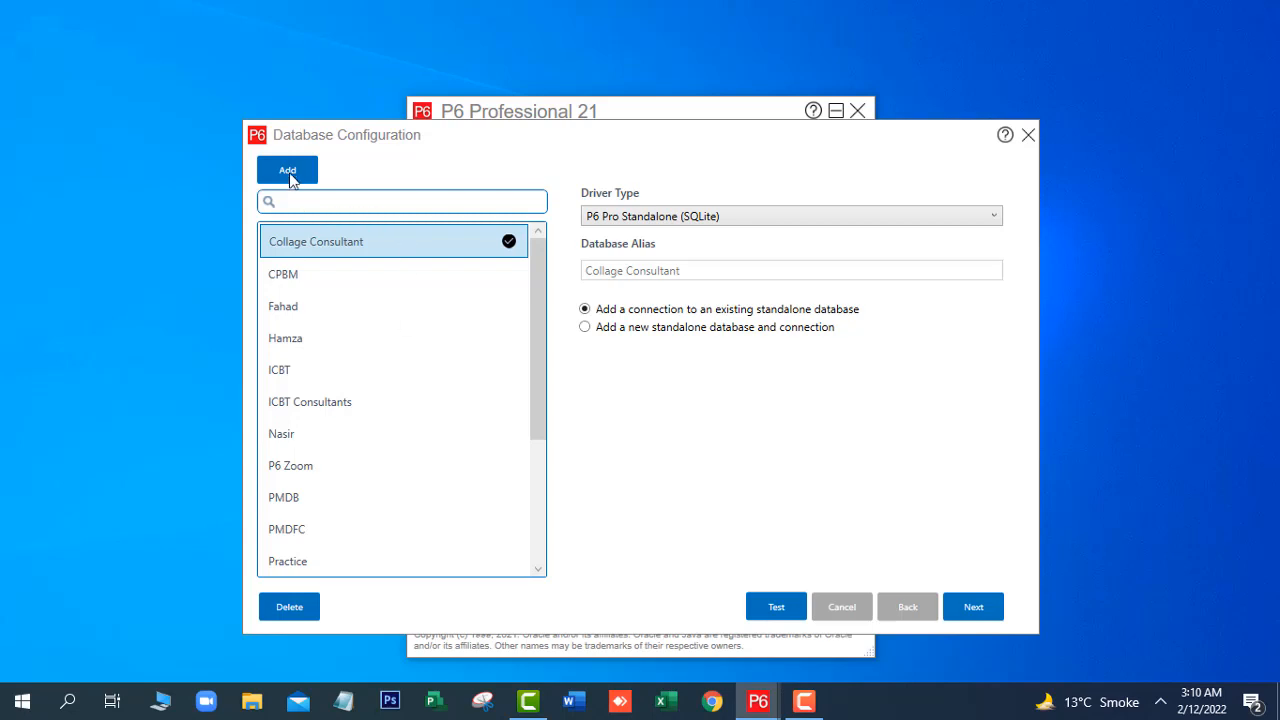
- Add a P6 Pro Standalone (SQLite) connection with database alias PRIMAVERA 21
click(288, 168)
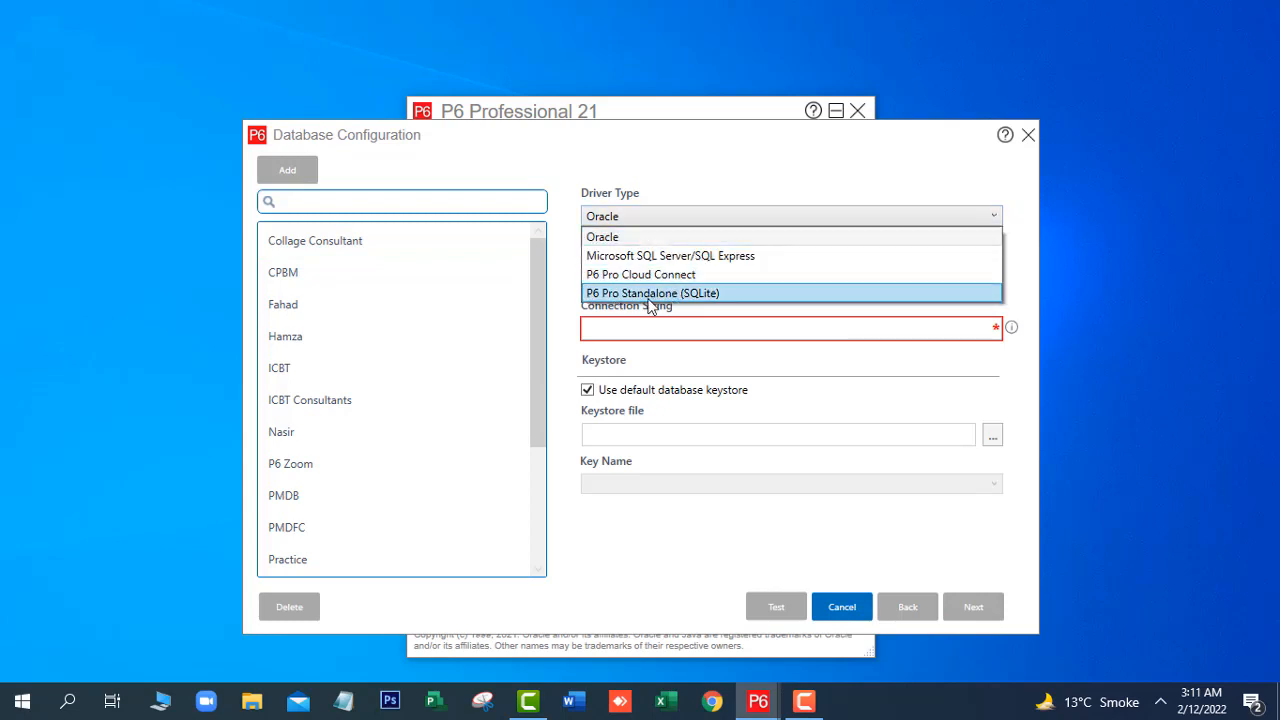
click(652, 292)
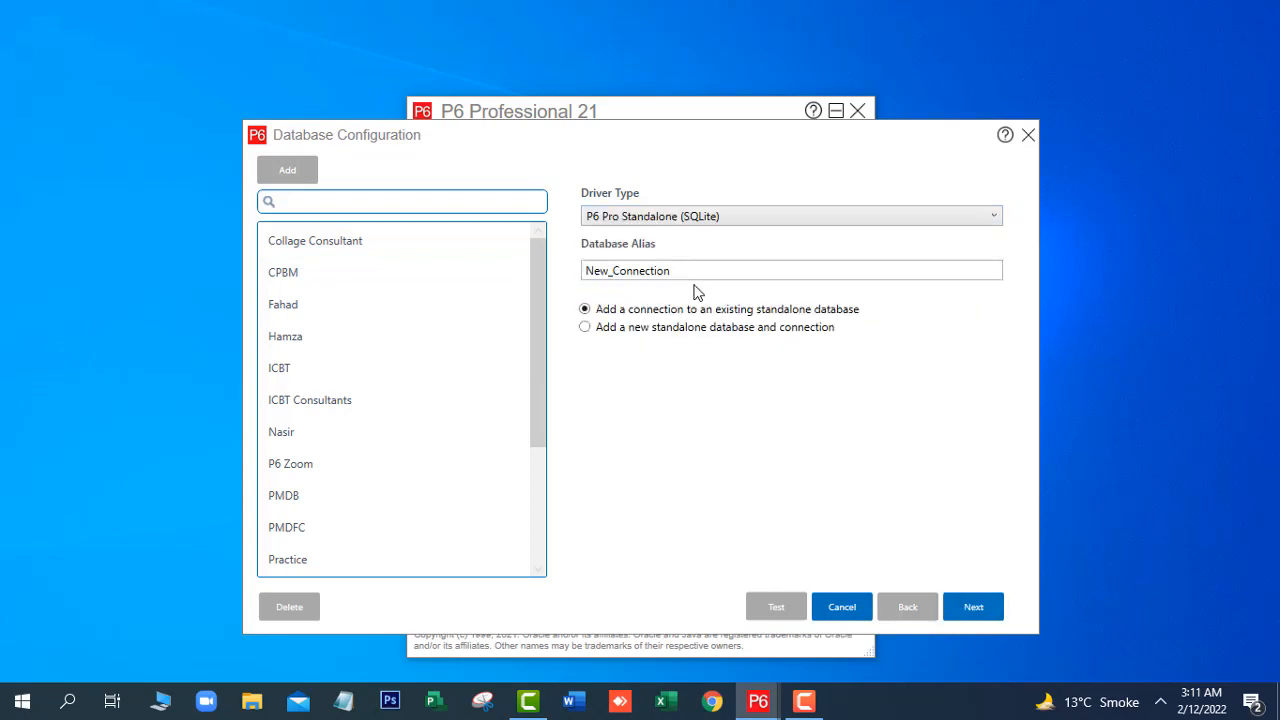
double_click(640, 270)
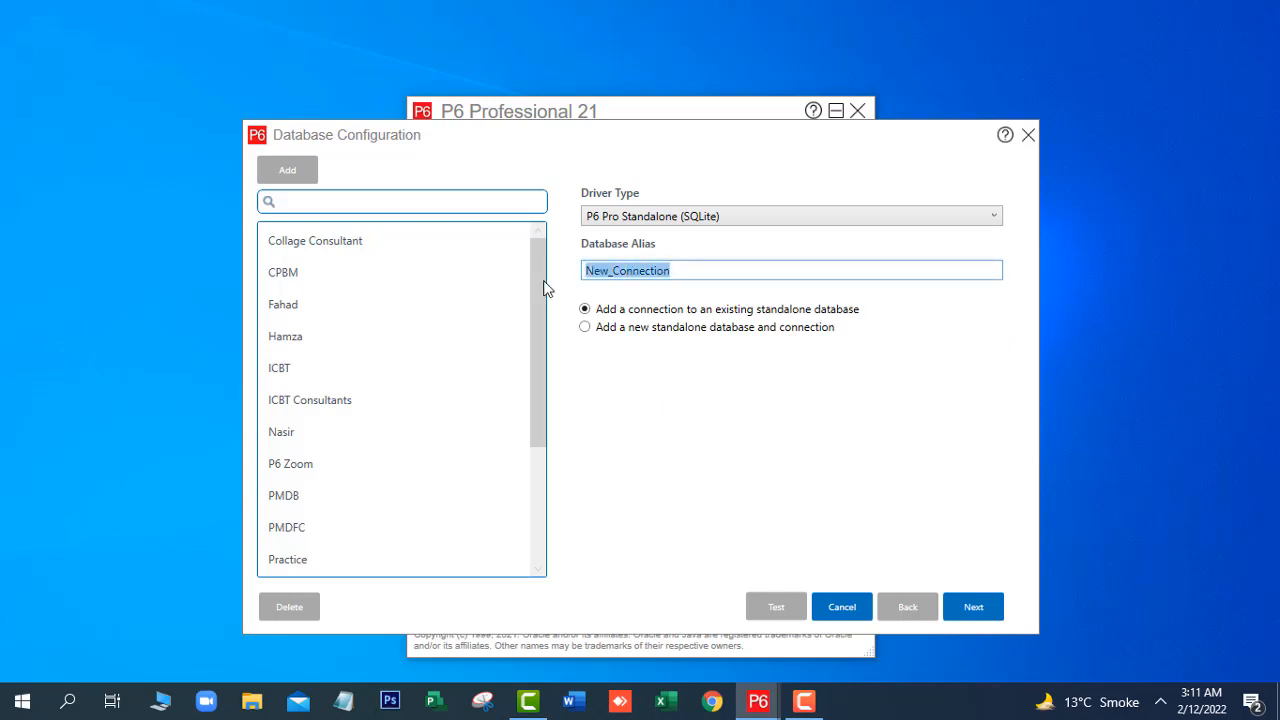
text(p)
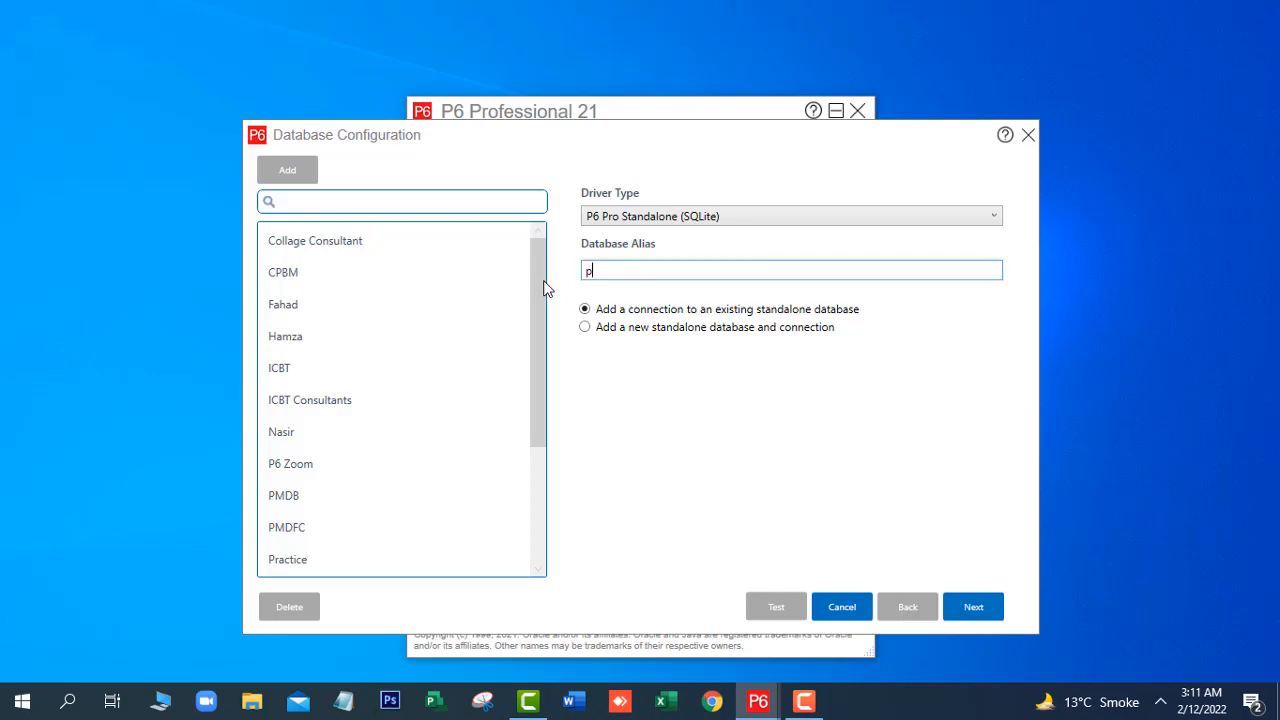
key(Backspace)
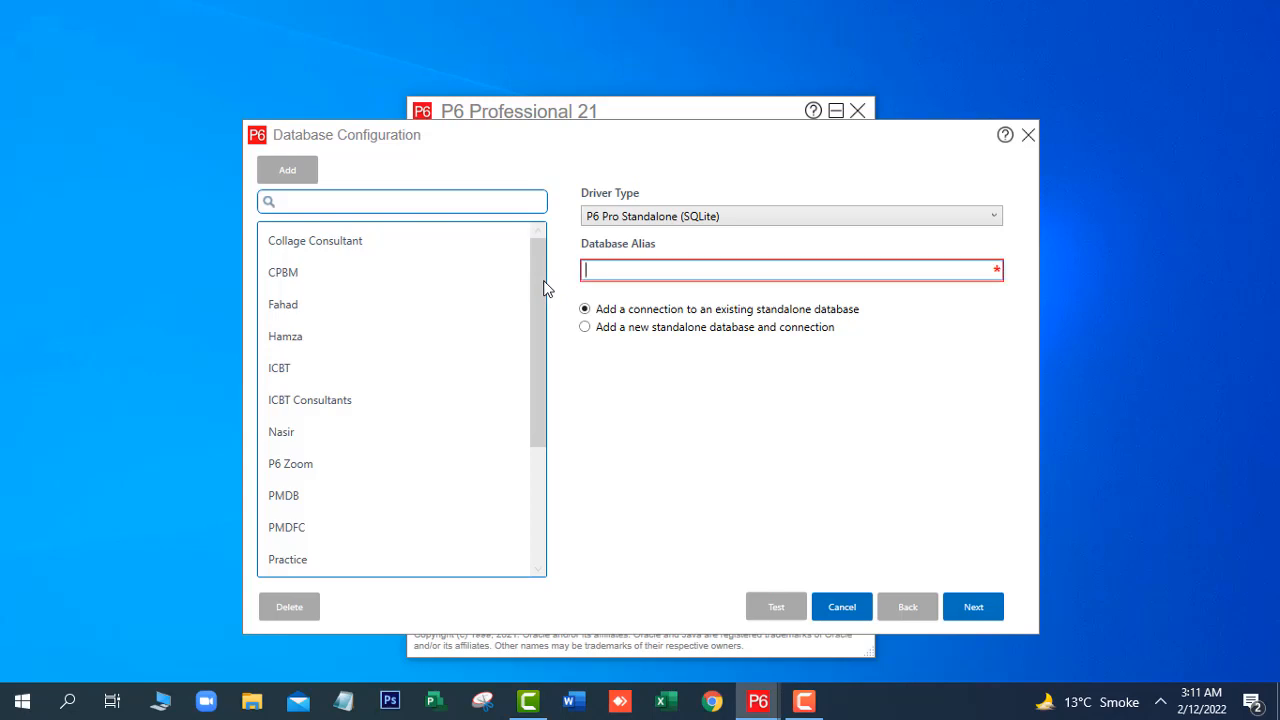
text(p)
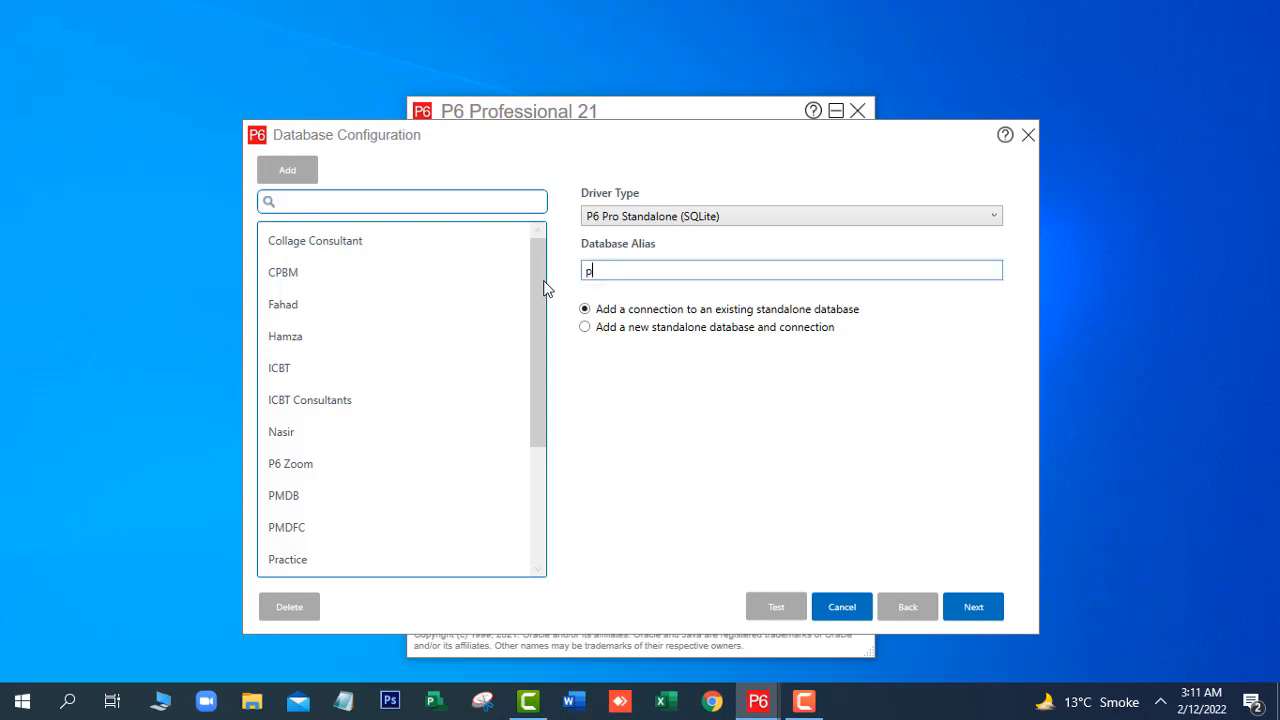
text(R)
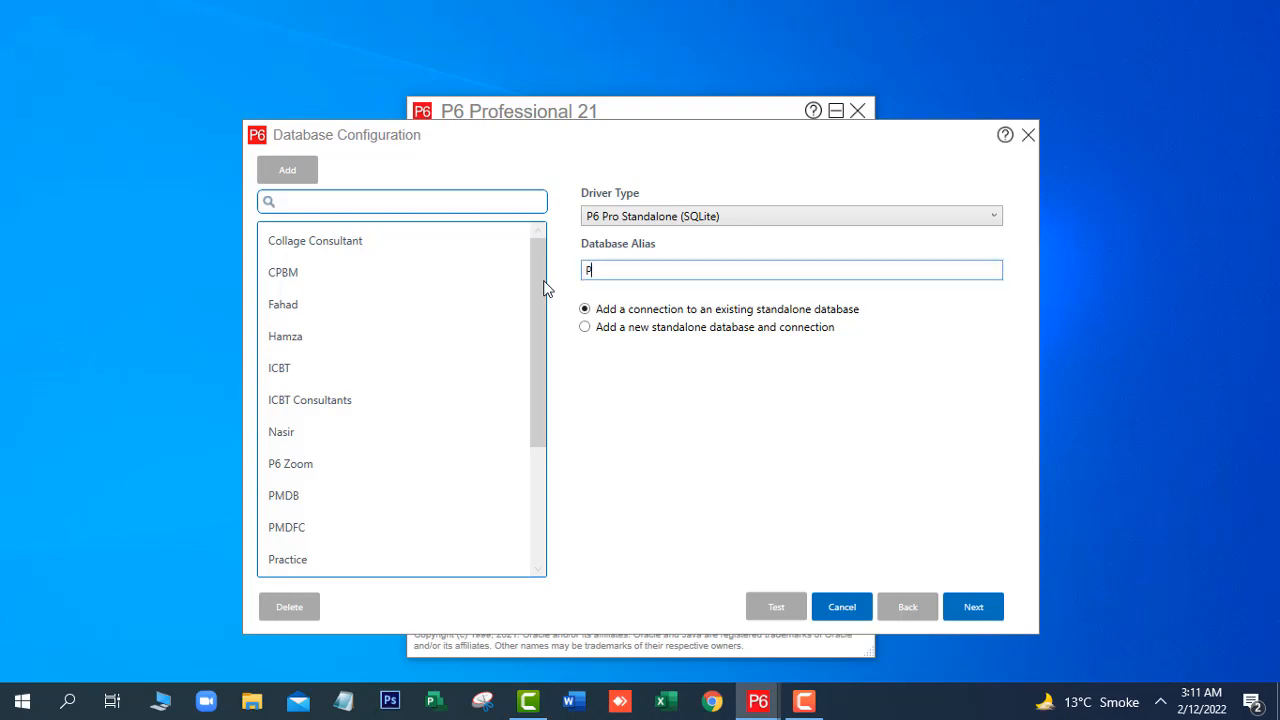
text(RIMAVER)
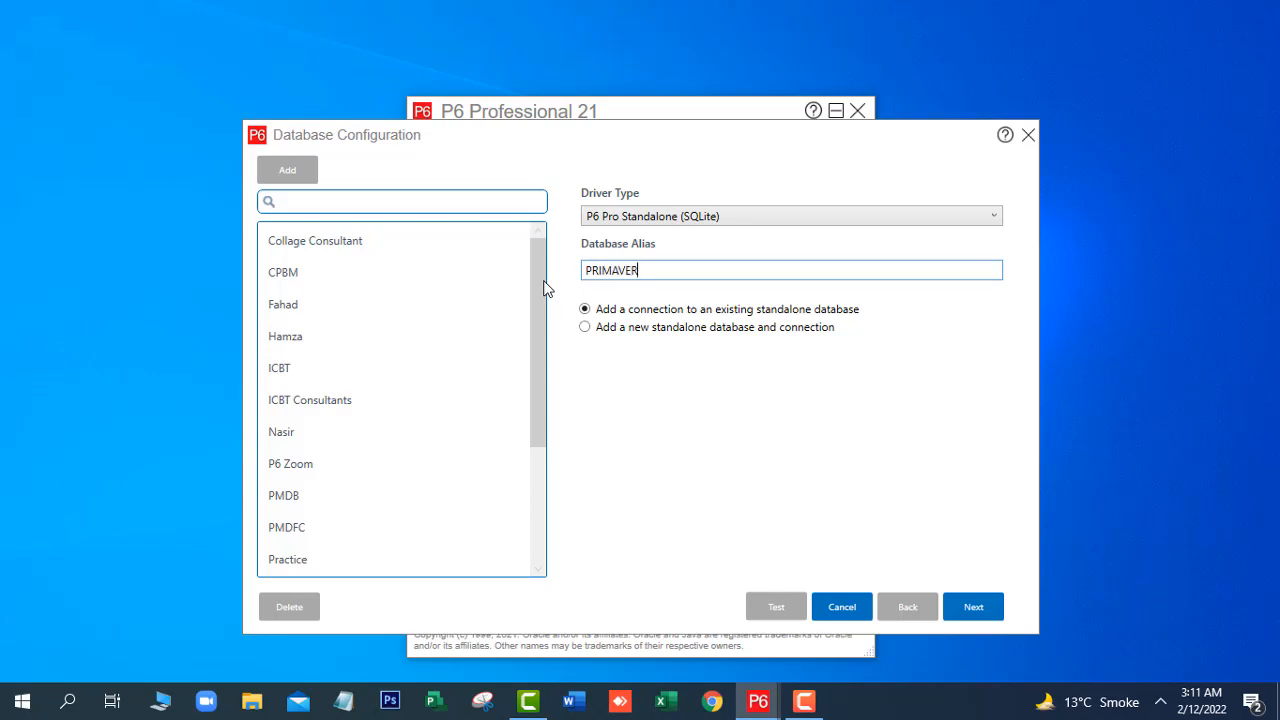
text(A 21)
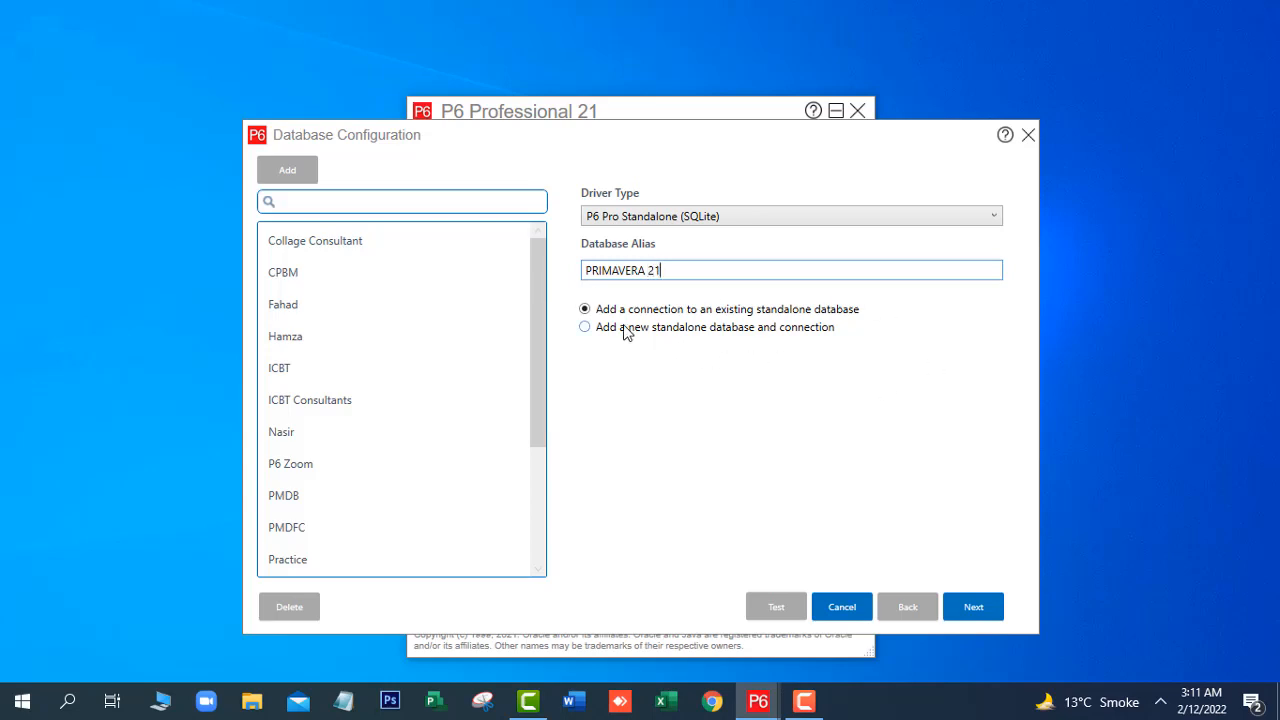
mouse_move(656, 342)
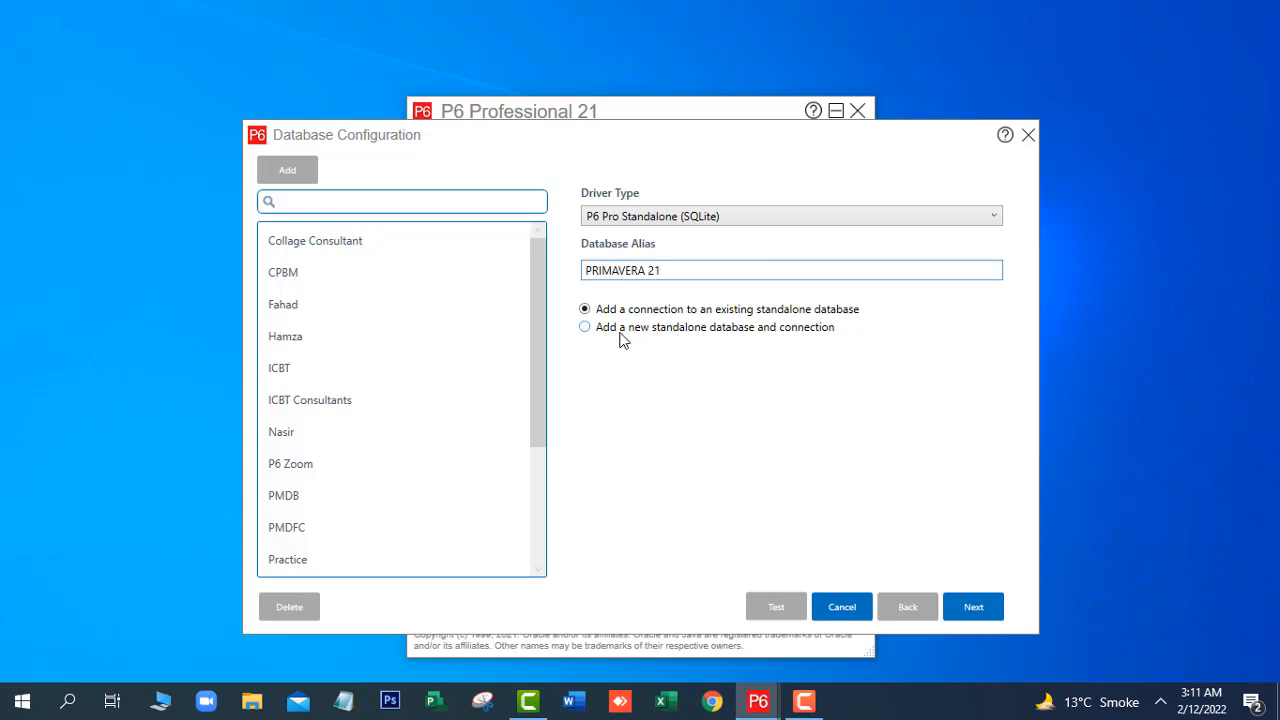
mouse_move(658, 338)
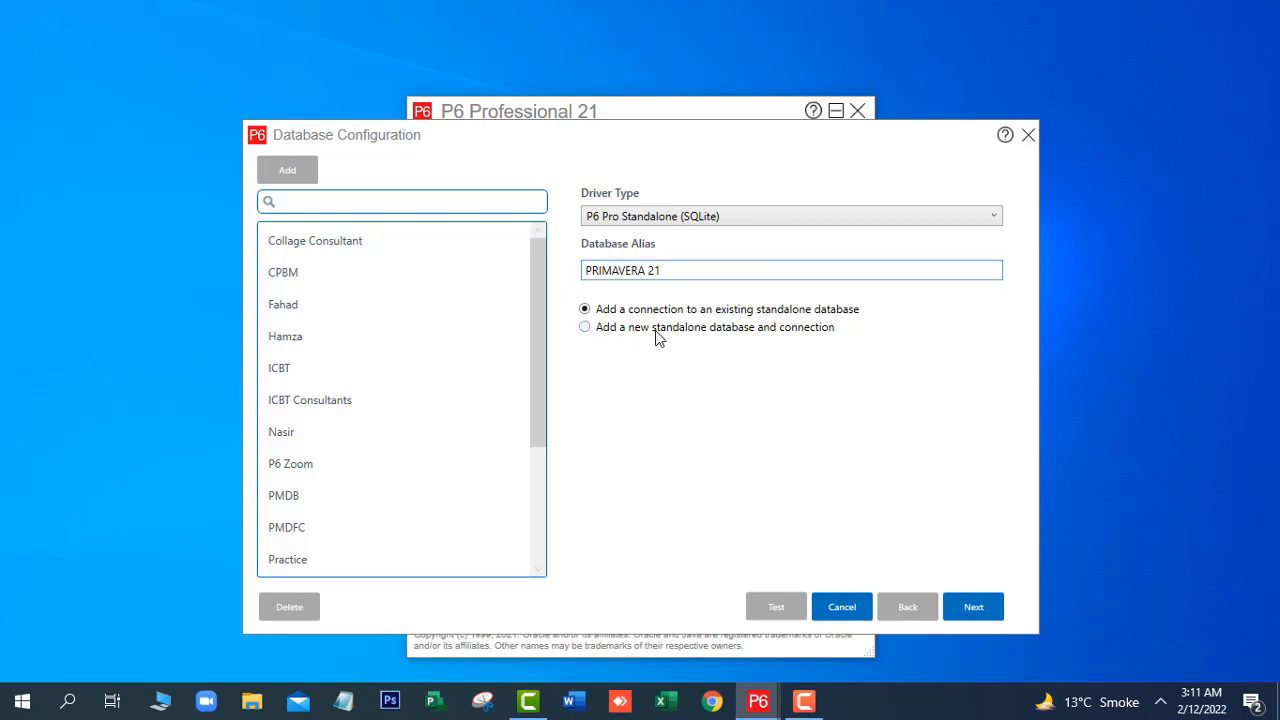
mouse_move(764, 336)
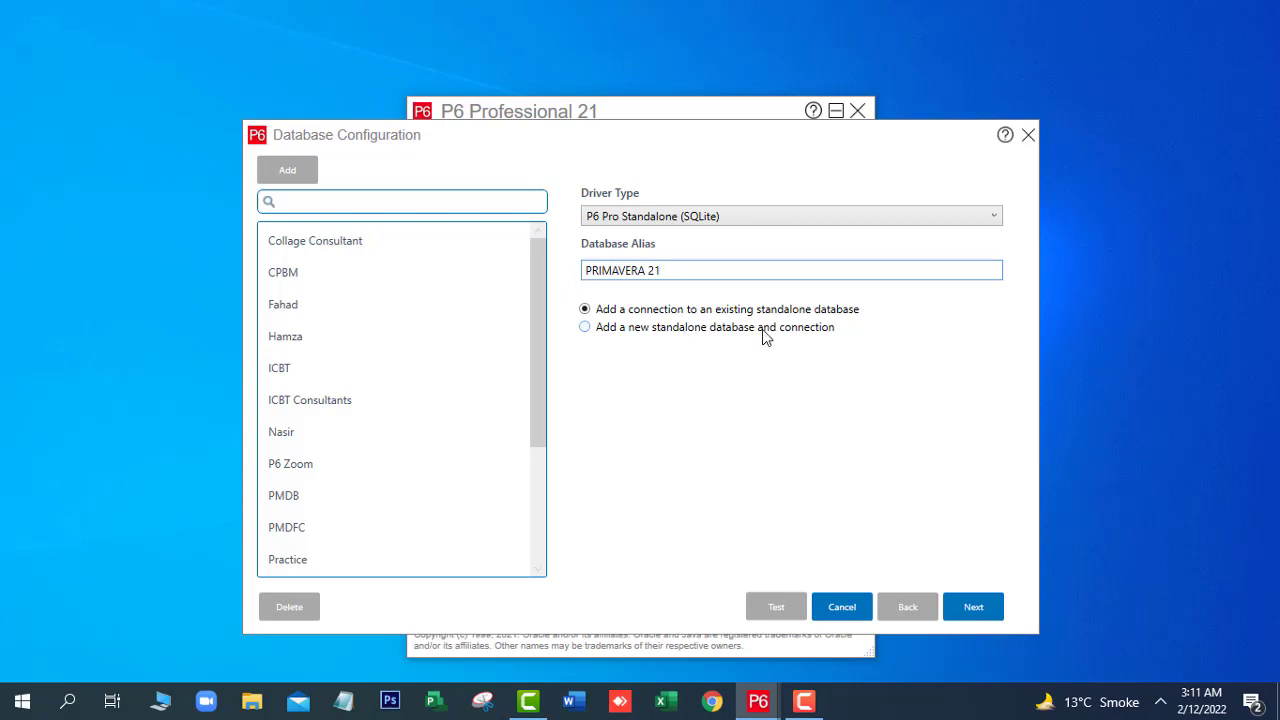
- Choose to create a new standalone database and enter the admin password twice
click(584, 328)
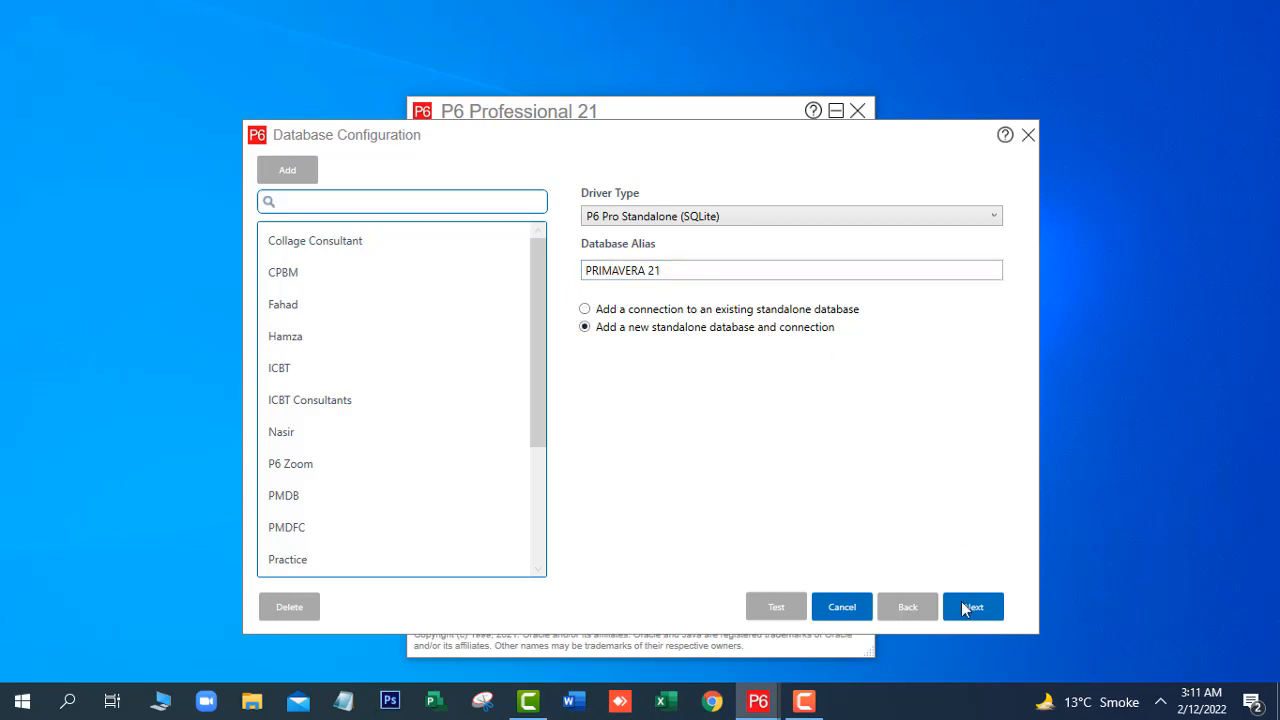
click(972, 606)
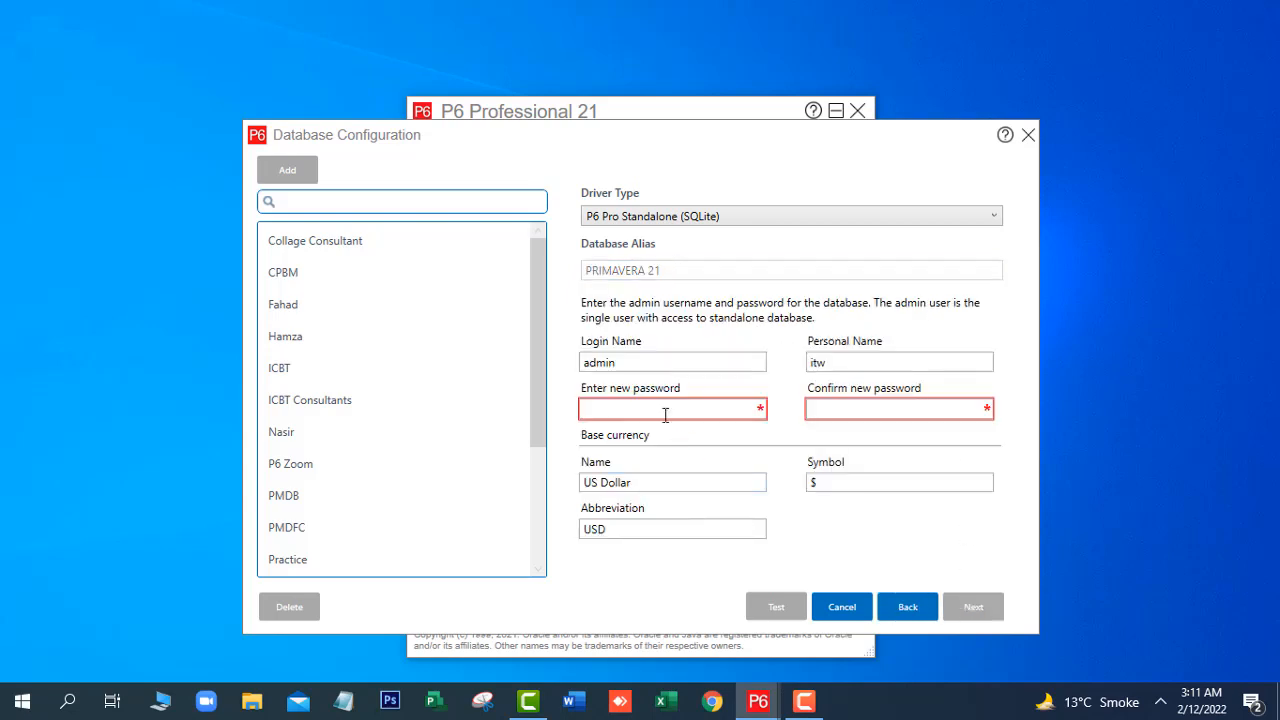
click(670, 408)
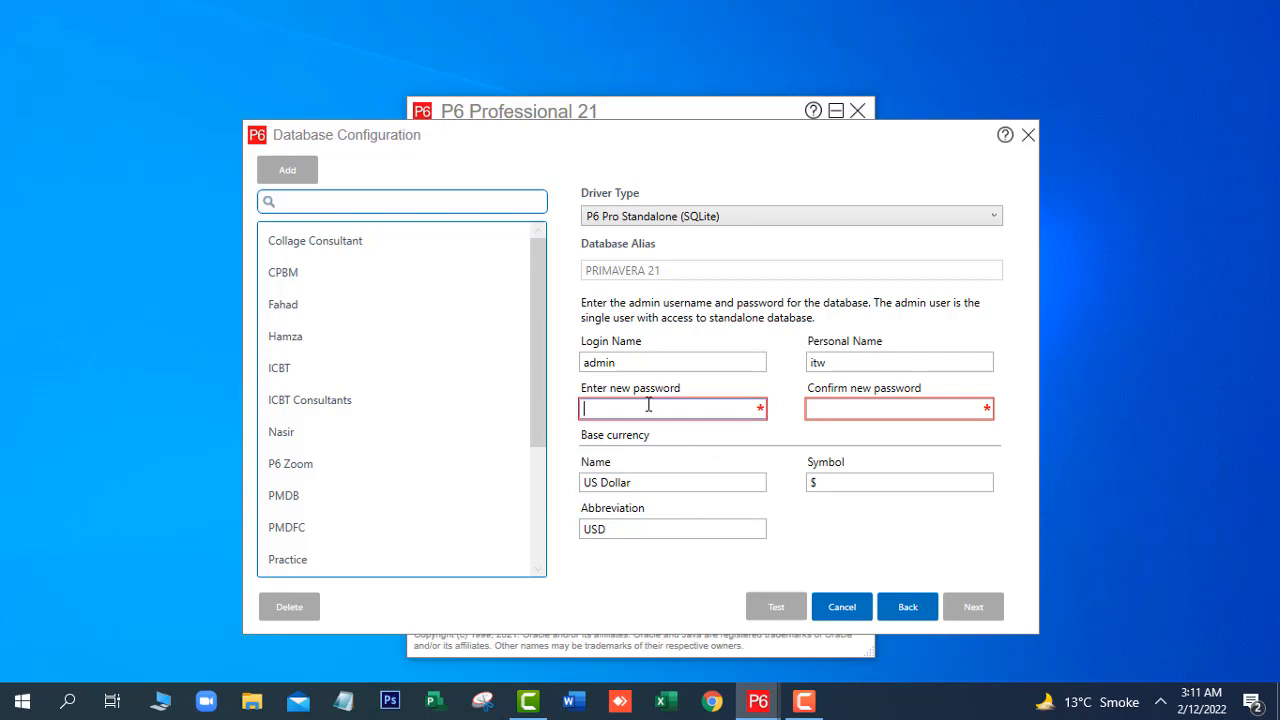
text(••)
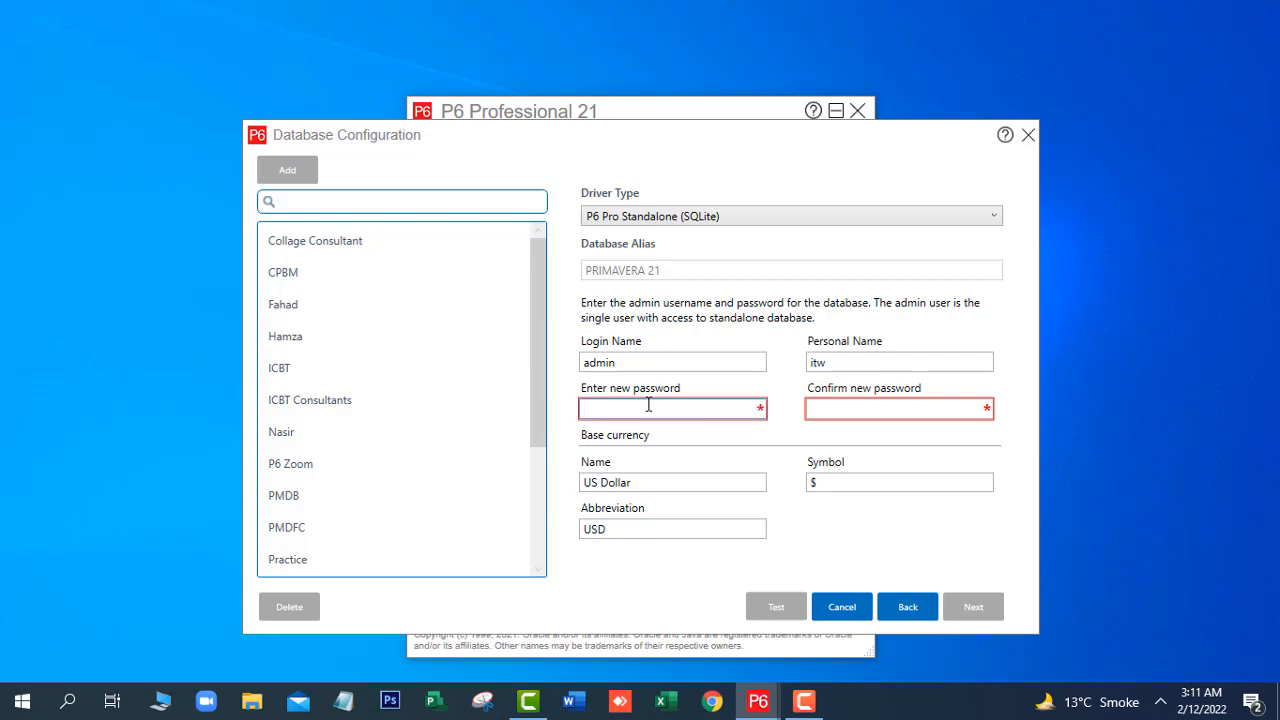
text(•)
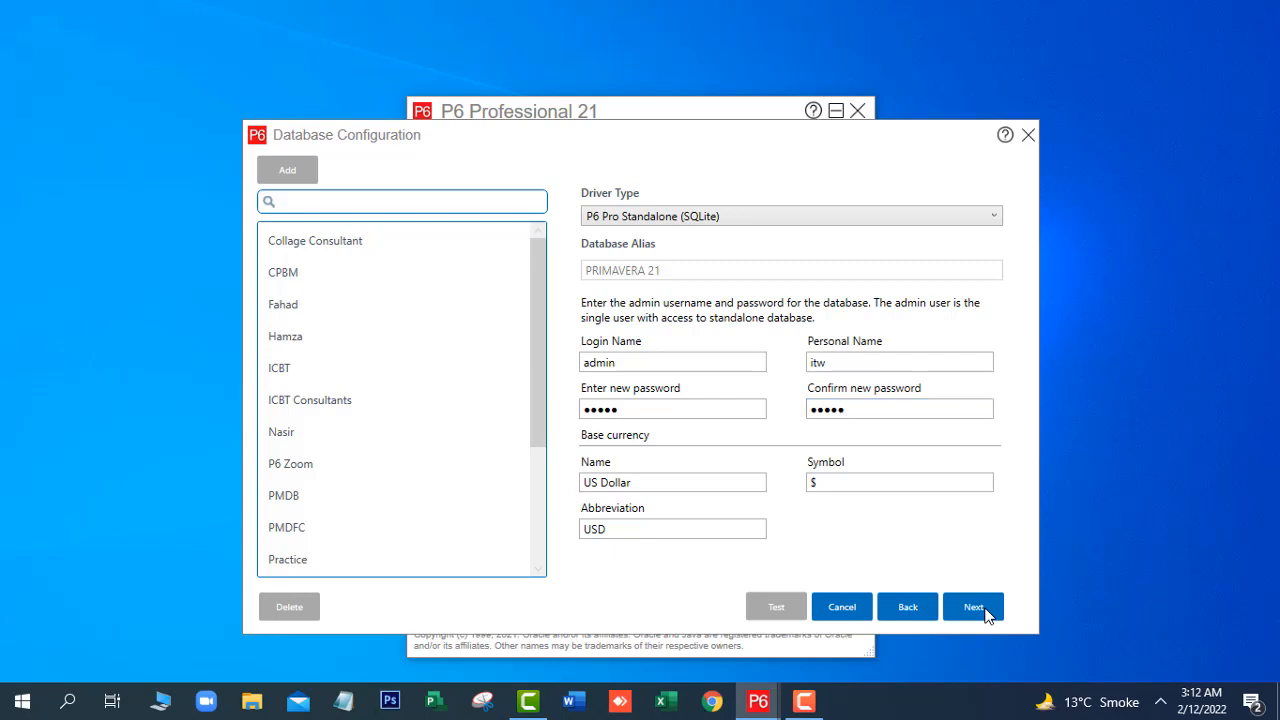
- Turn off sample data and save the database file as PRIMAVERA21 in Documents
click(972, 606)
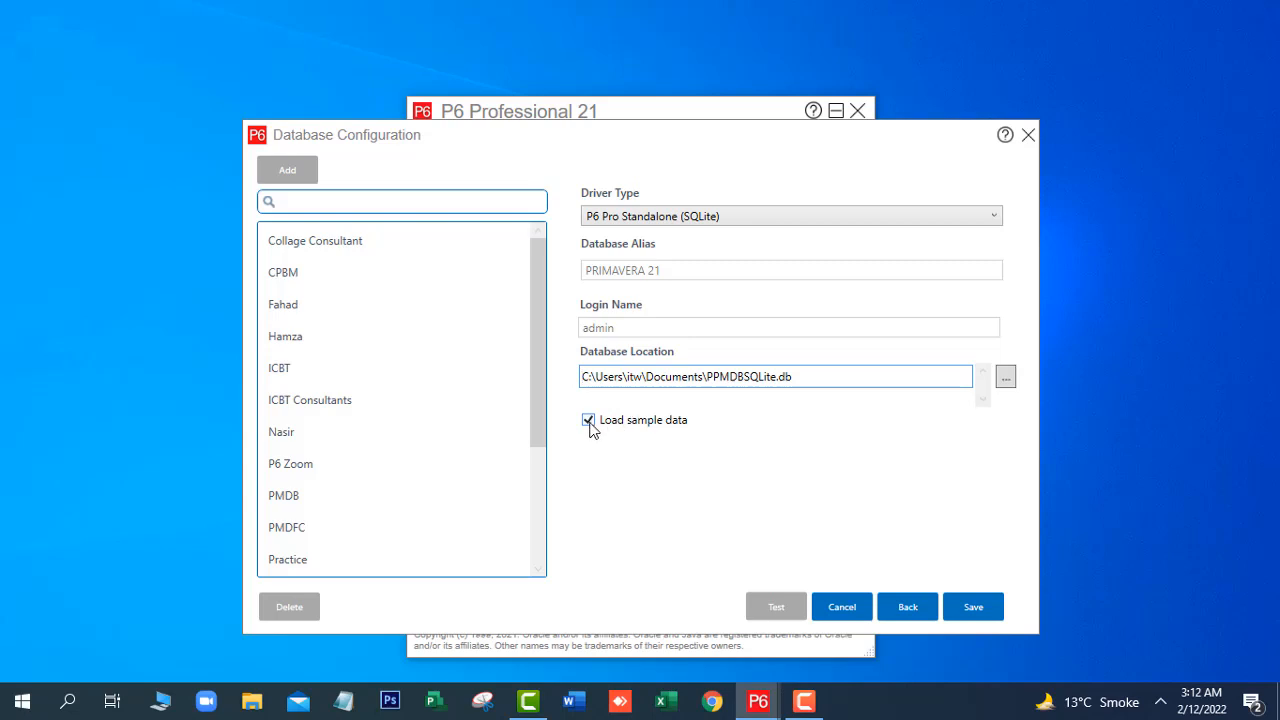
click(588, 420)
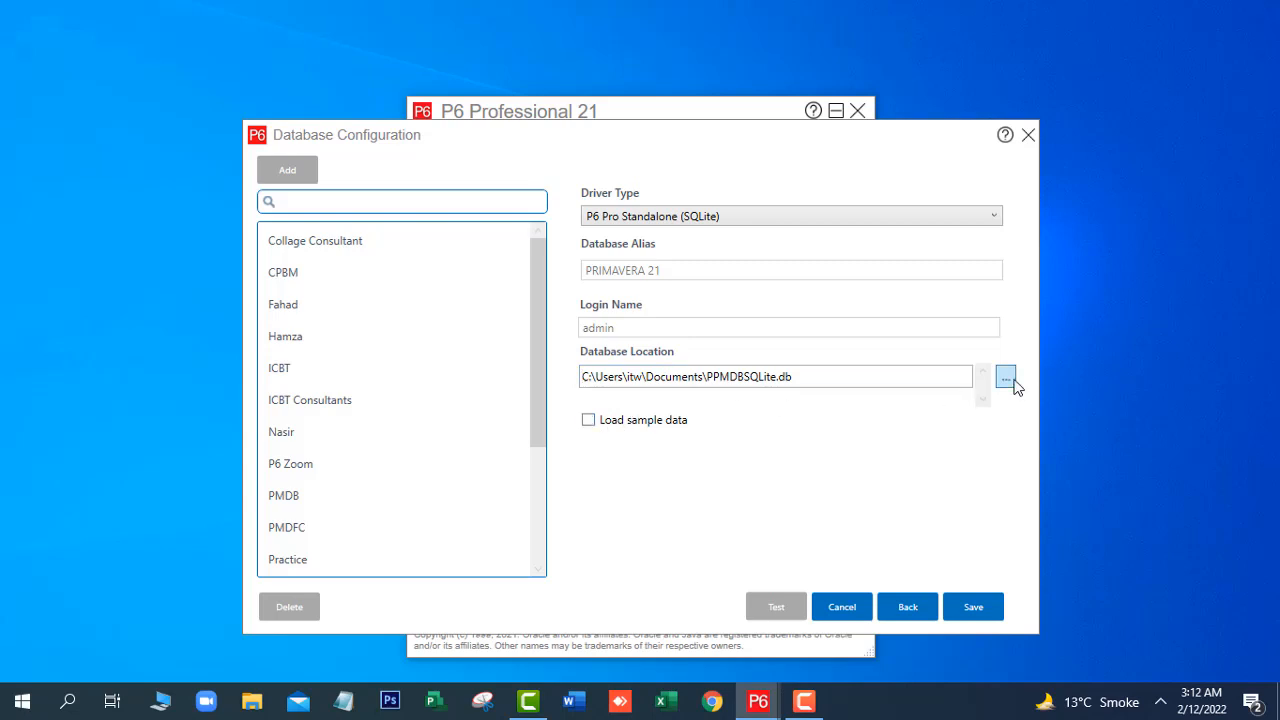
click(1006, 376)
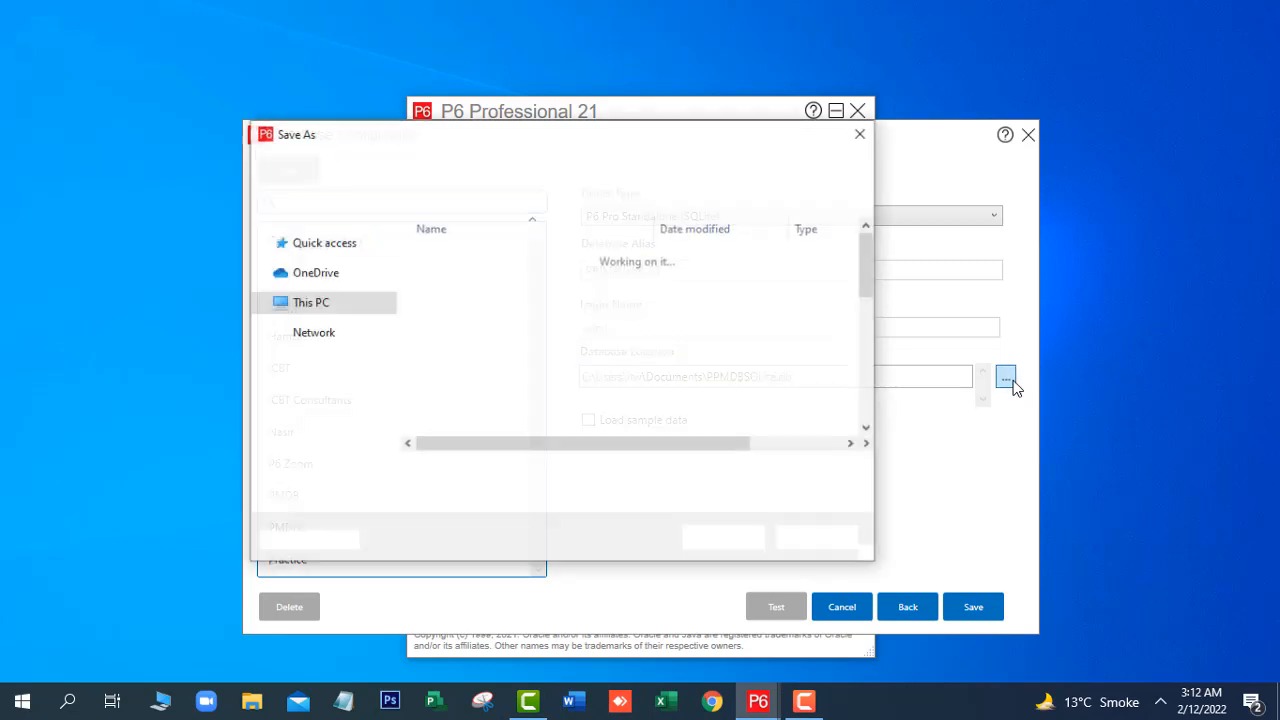
click(1008, 376)
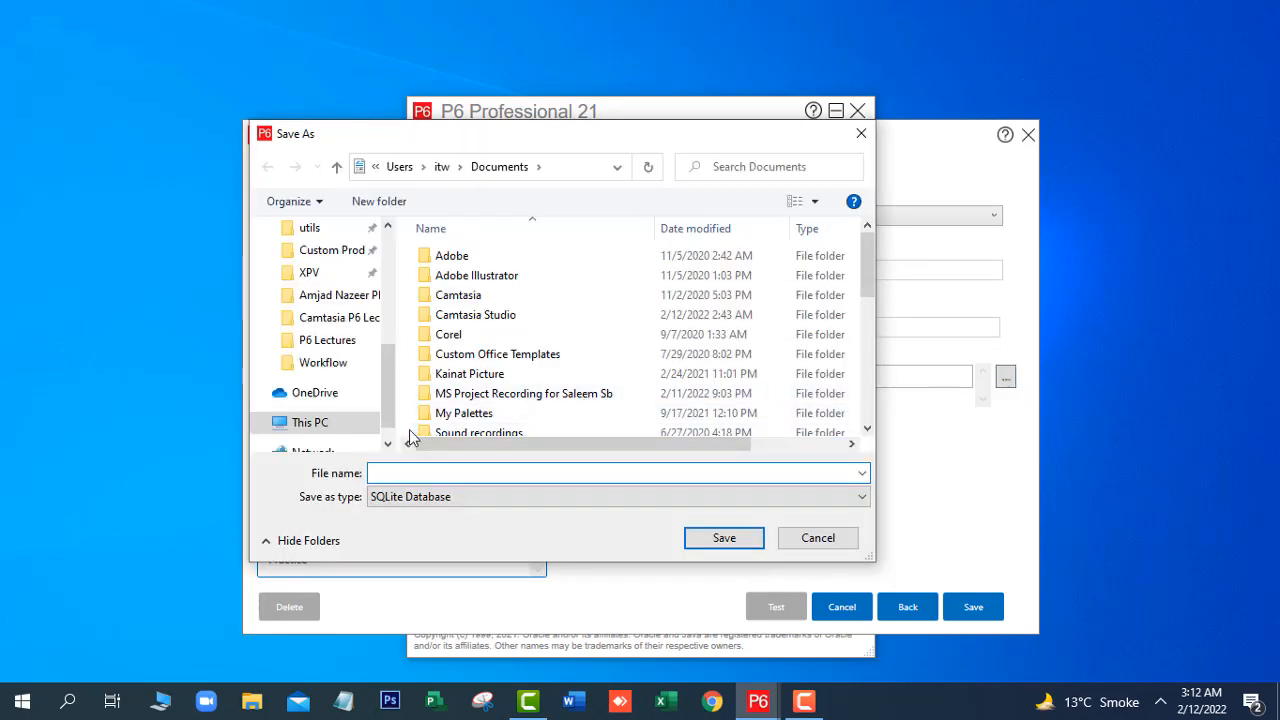
mouse_move(392, 412)
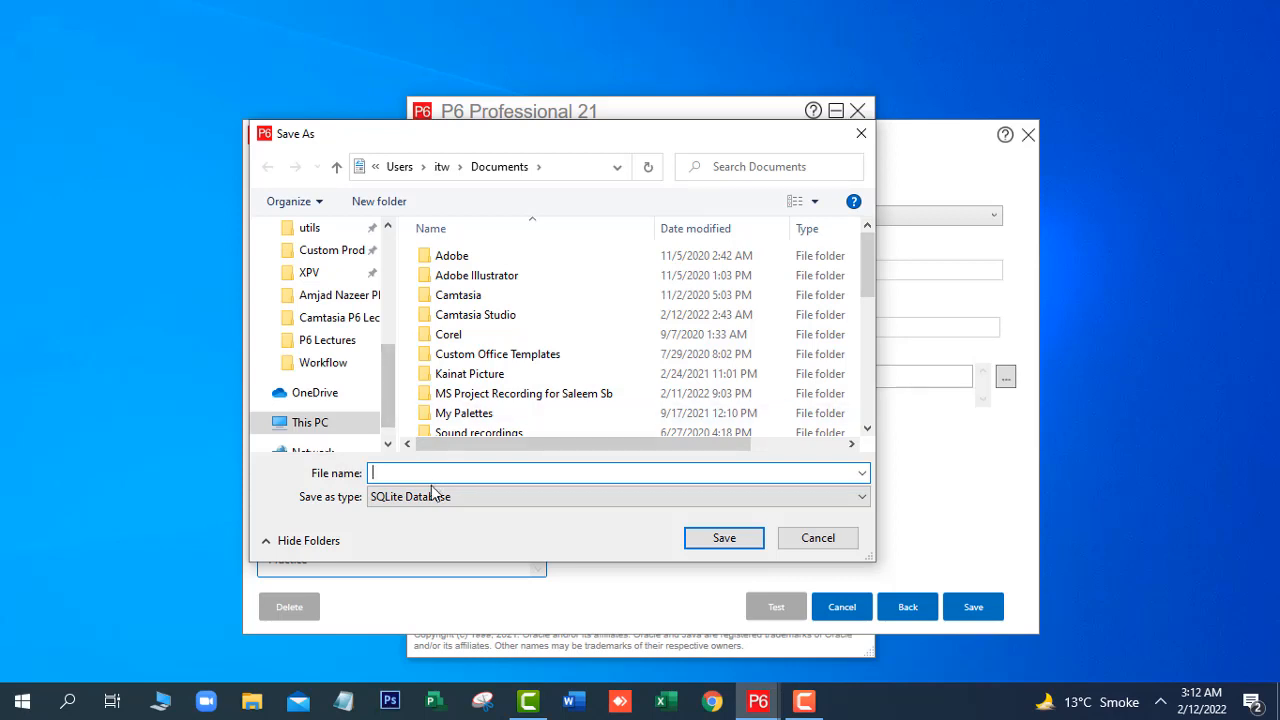
mouse_move(448, 472)
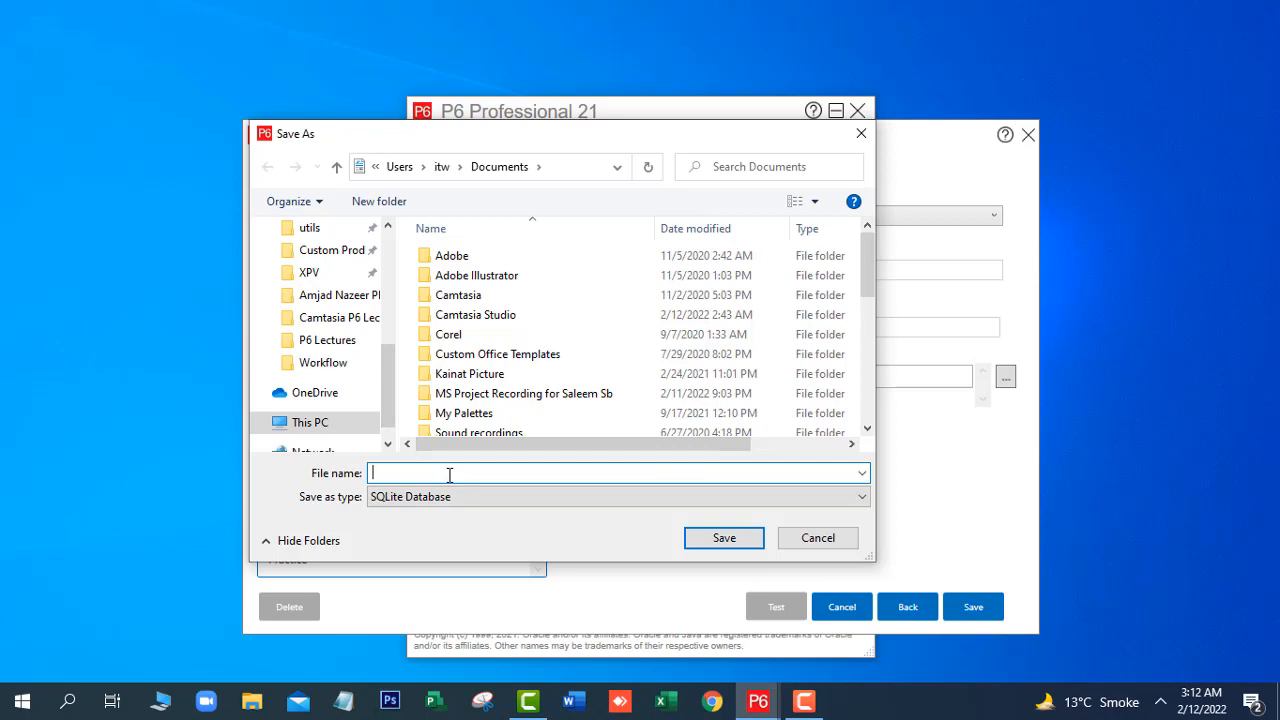
text(p)
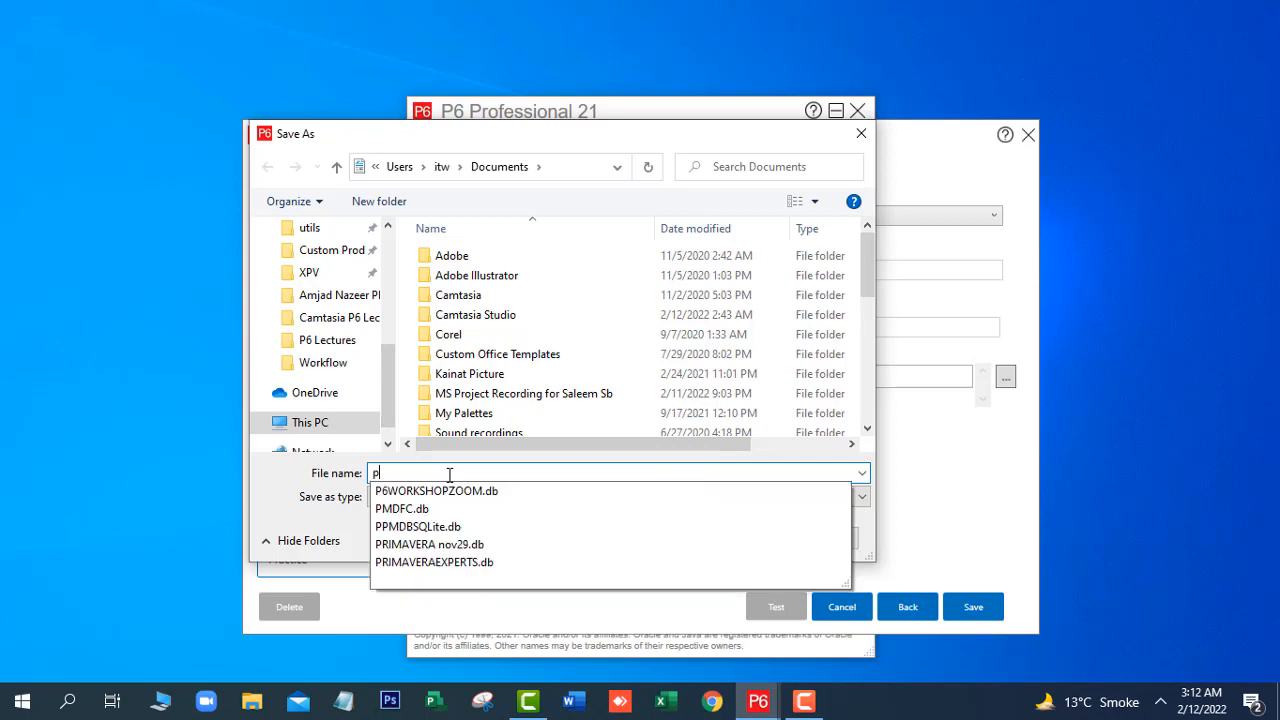
text(pri)
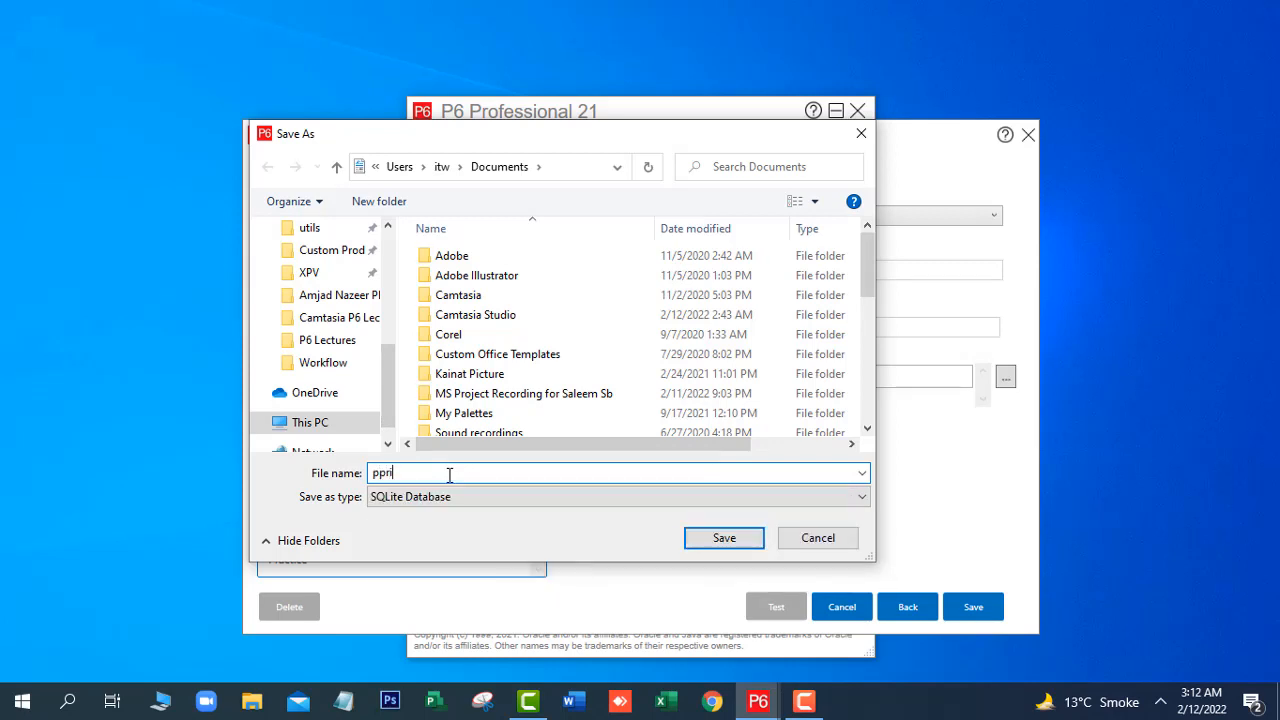
key(ctrl+a)
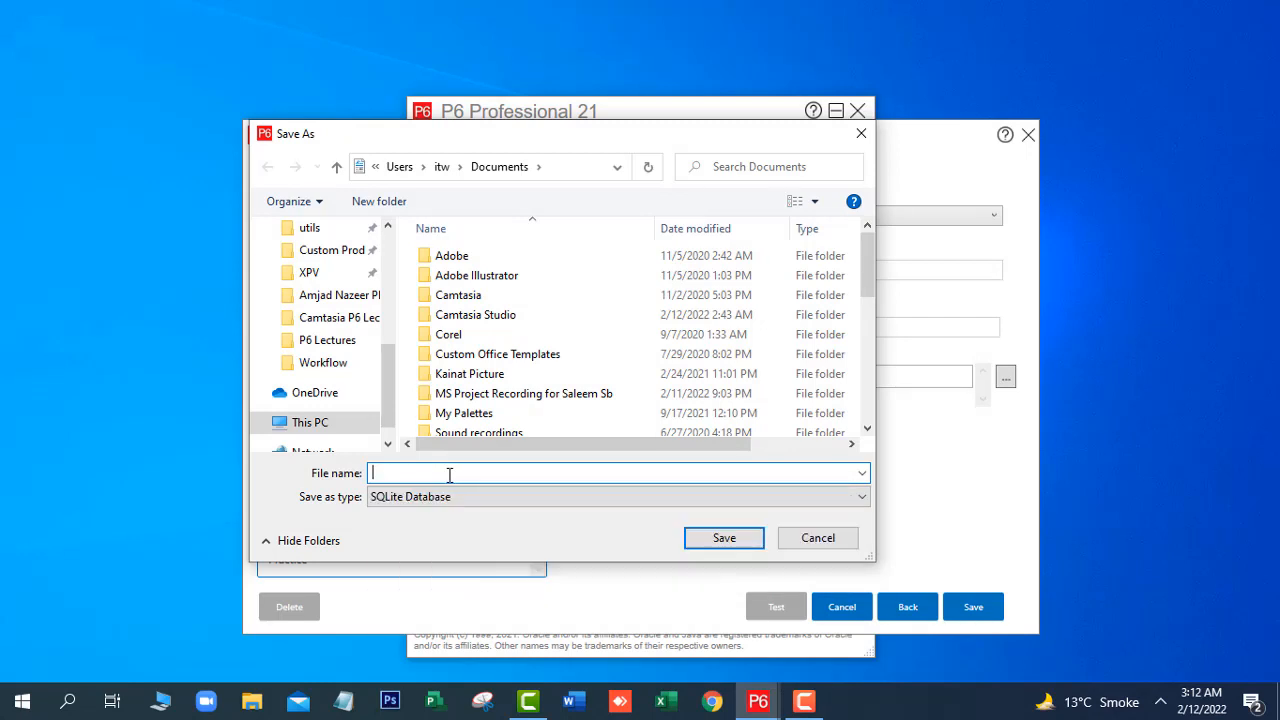
text(PRIMA)
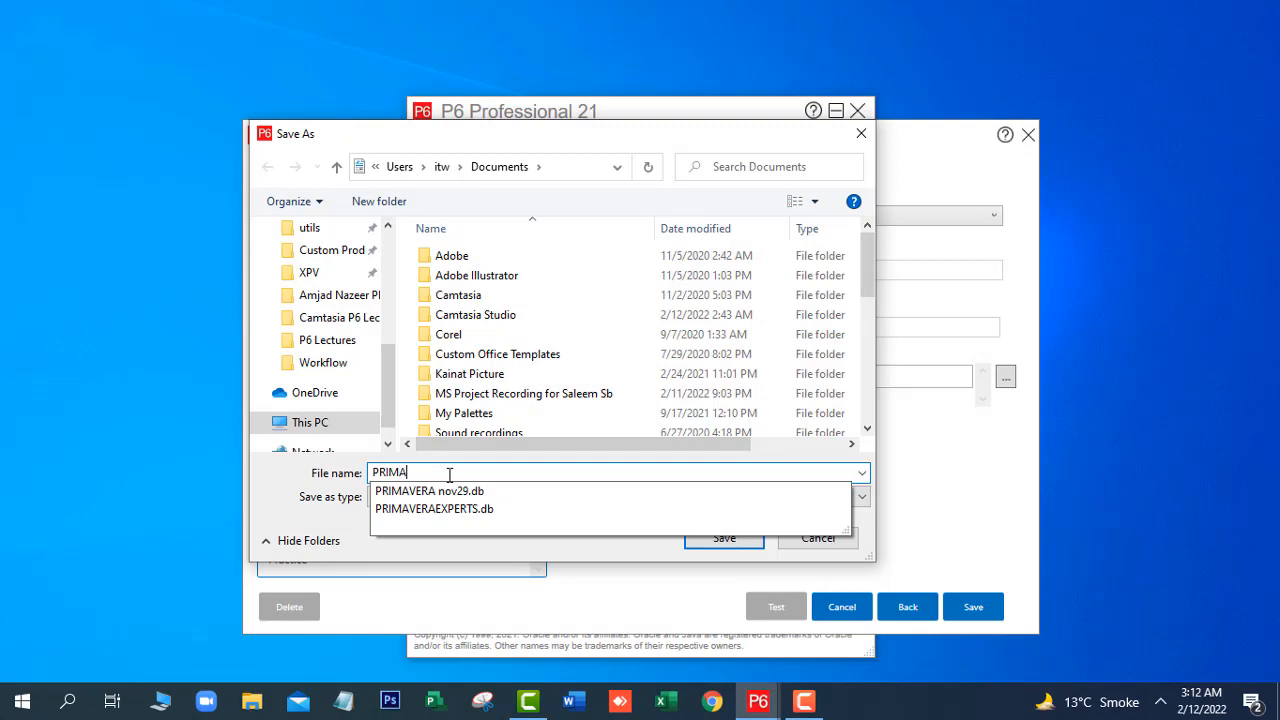
text(VERA21)
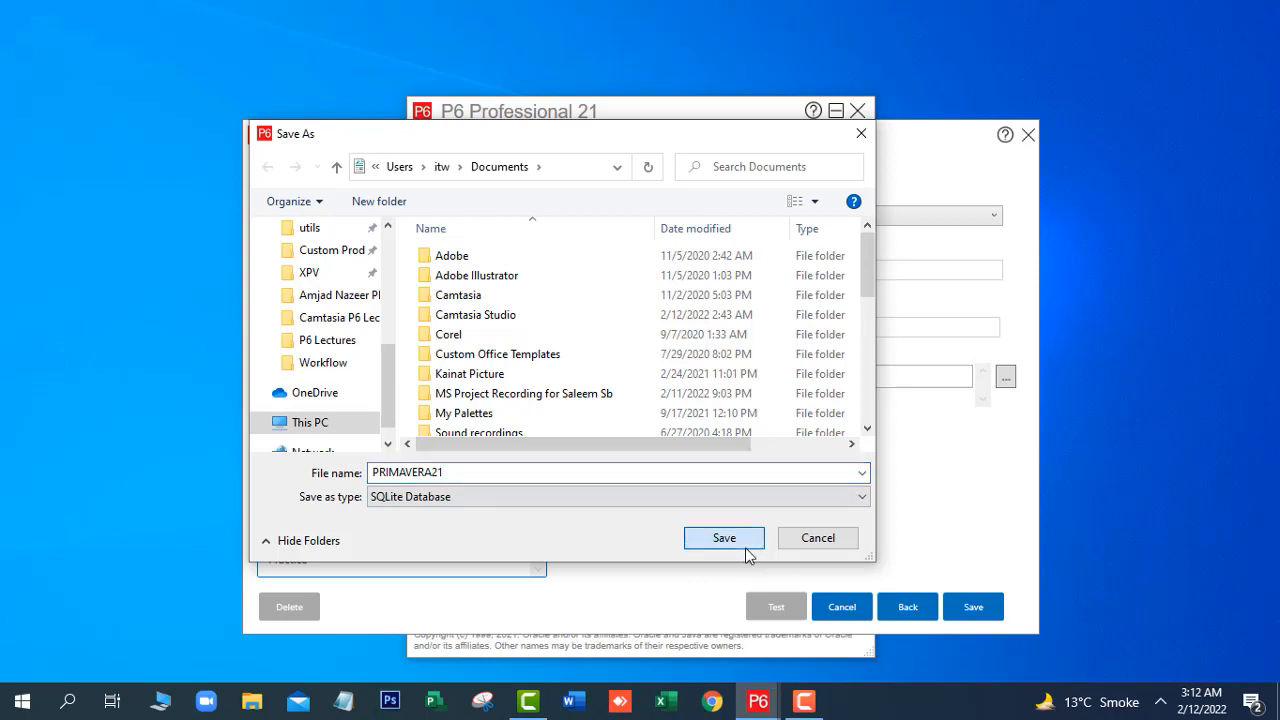
click(724, 536)
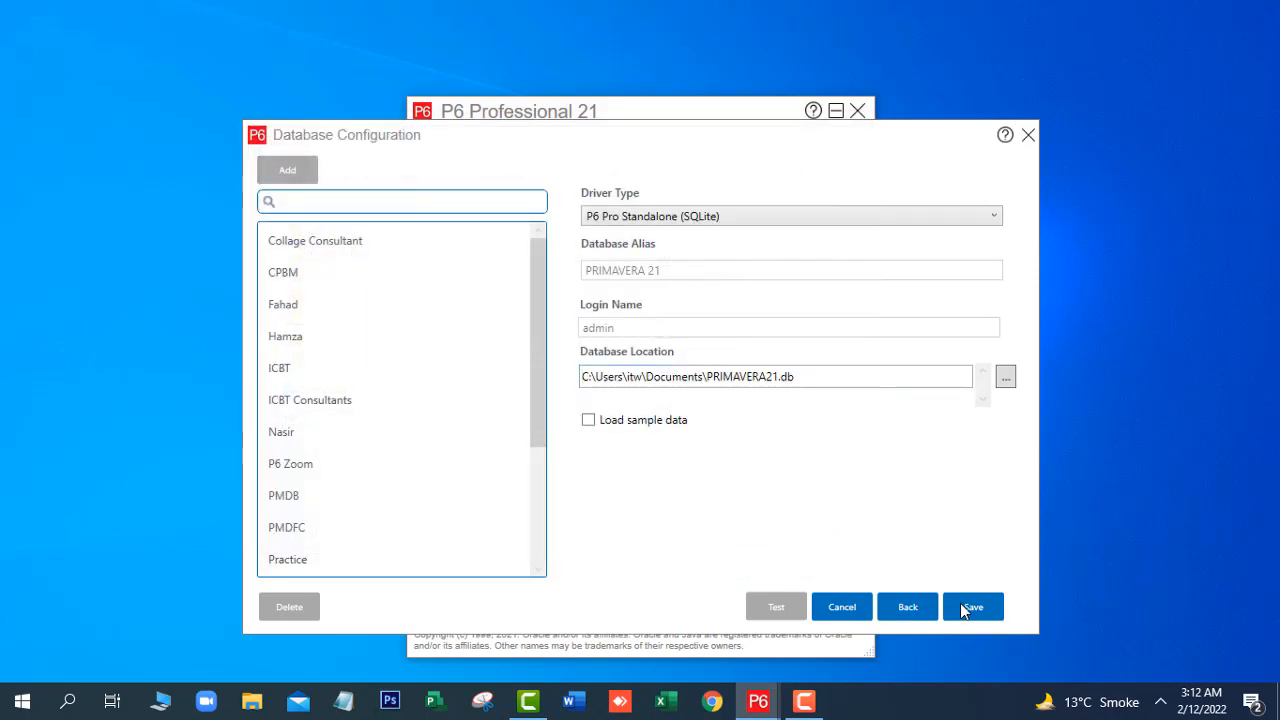
- Save the PRIMAVERA 21 alias configuration and acknowledge the success message
click(972, 606)
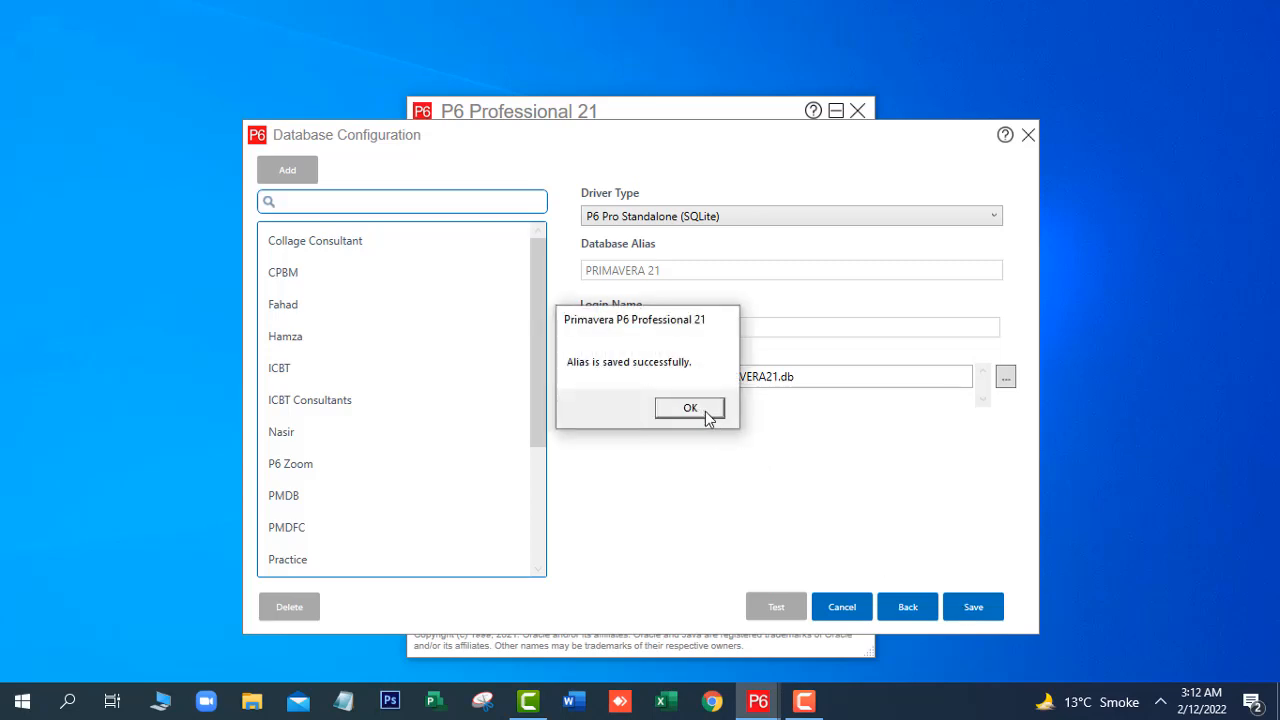
click(688, 408)
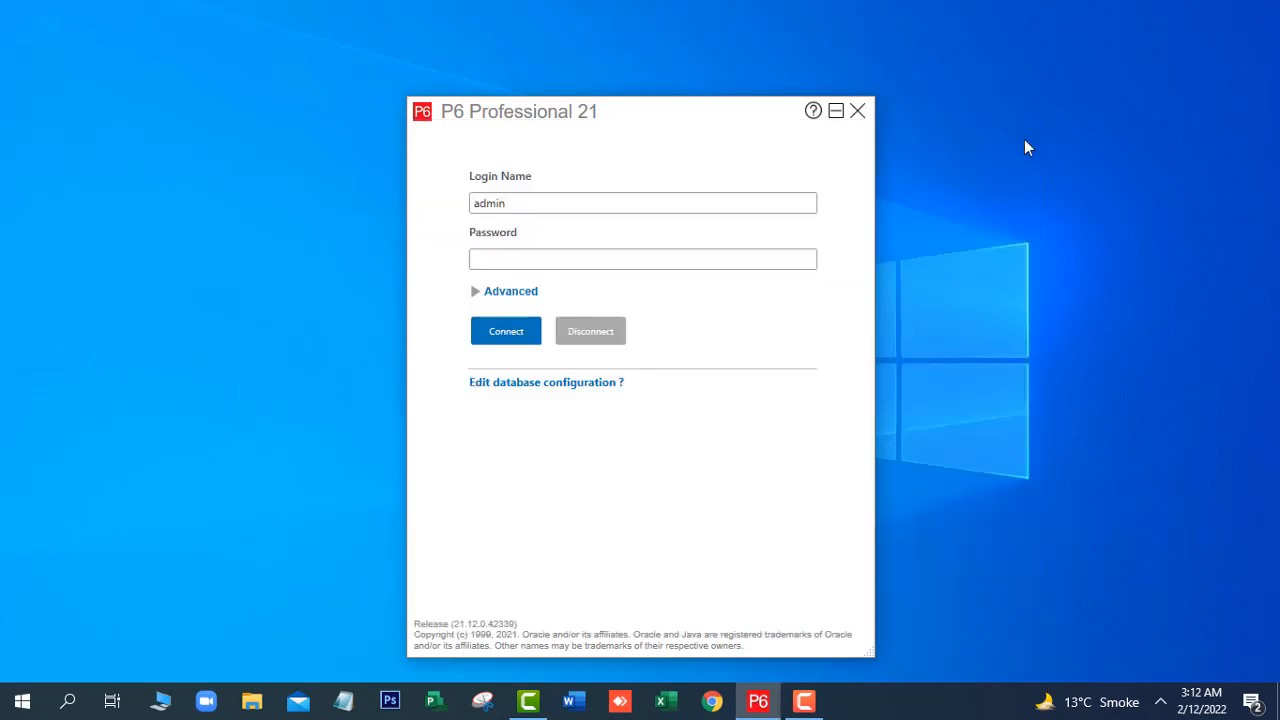
mouse_move(478, 300)
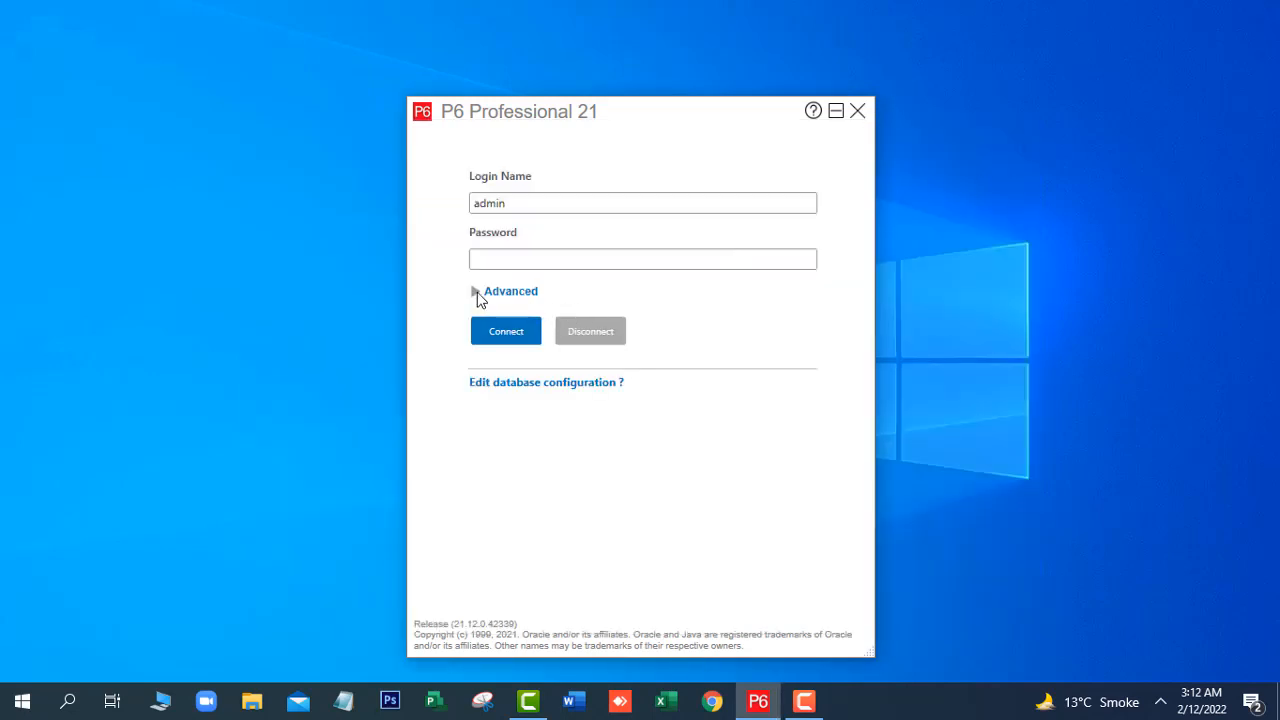
- Confirm database PRIMAVERA 21 under Advanced and enter the admin password on the login form
click(476, 292)
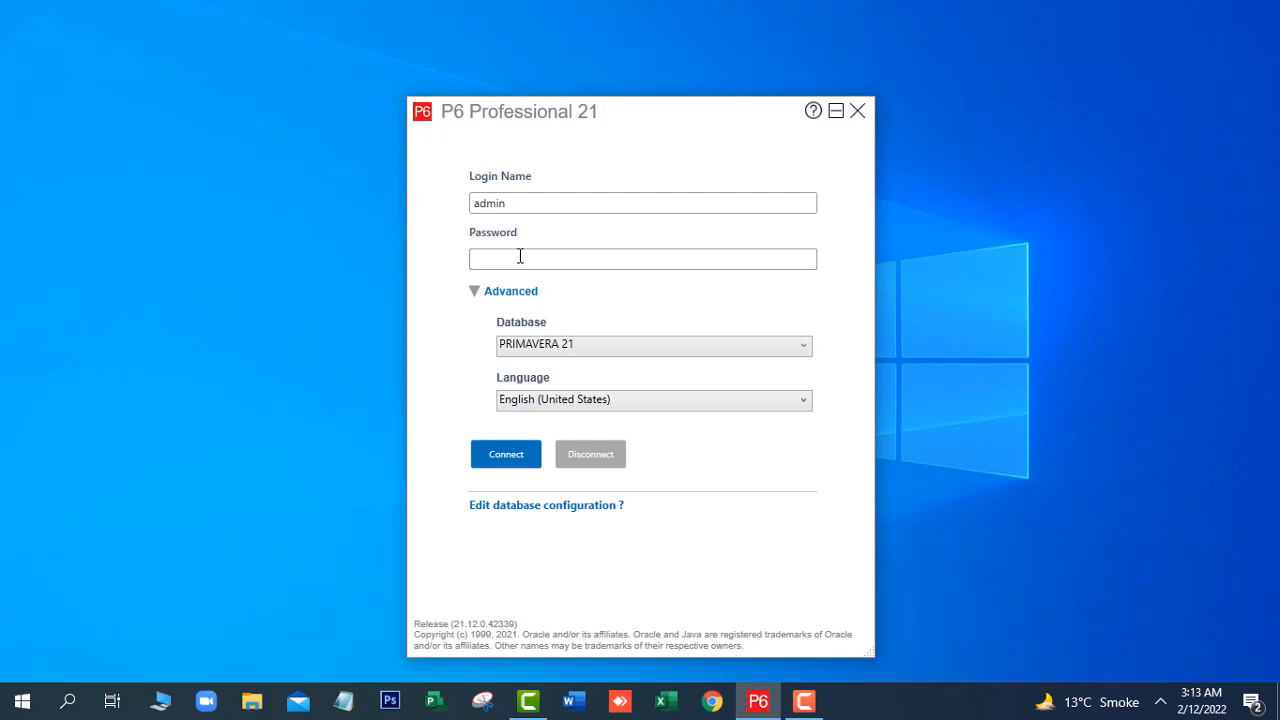
text(••)
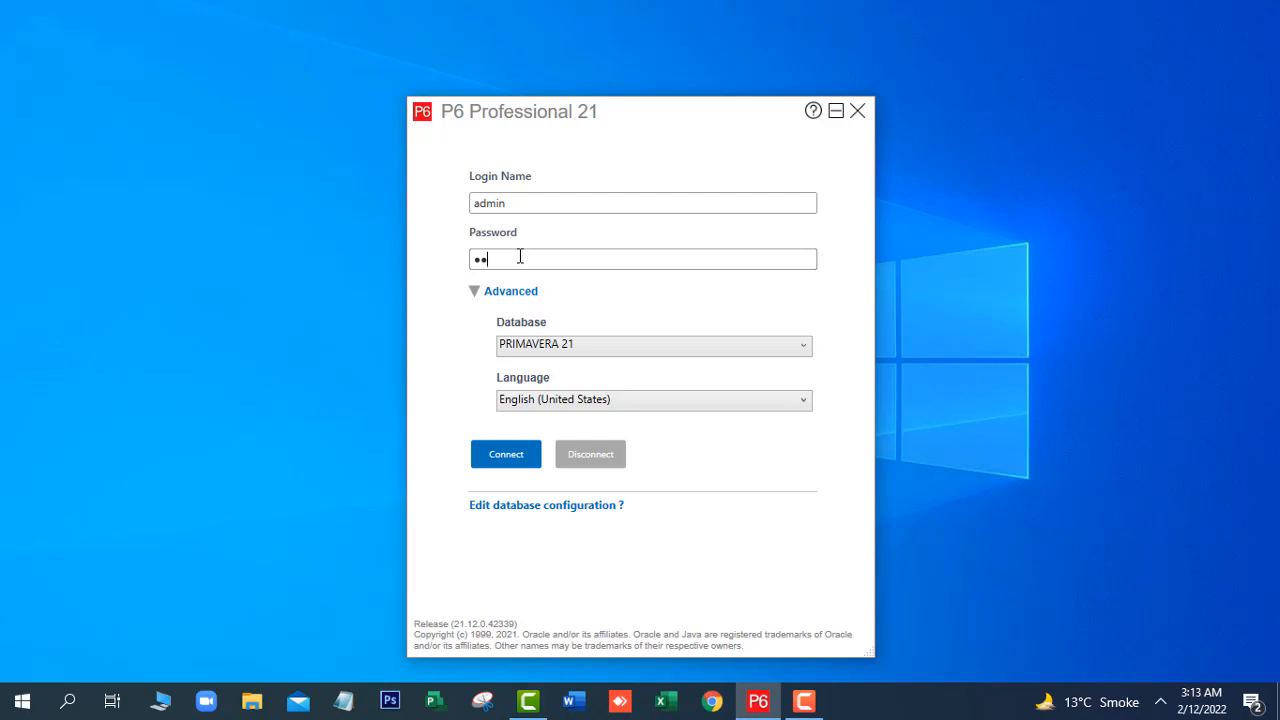
key(Backspace)
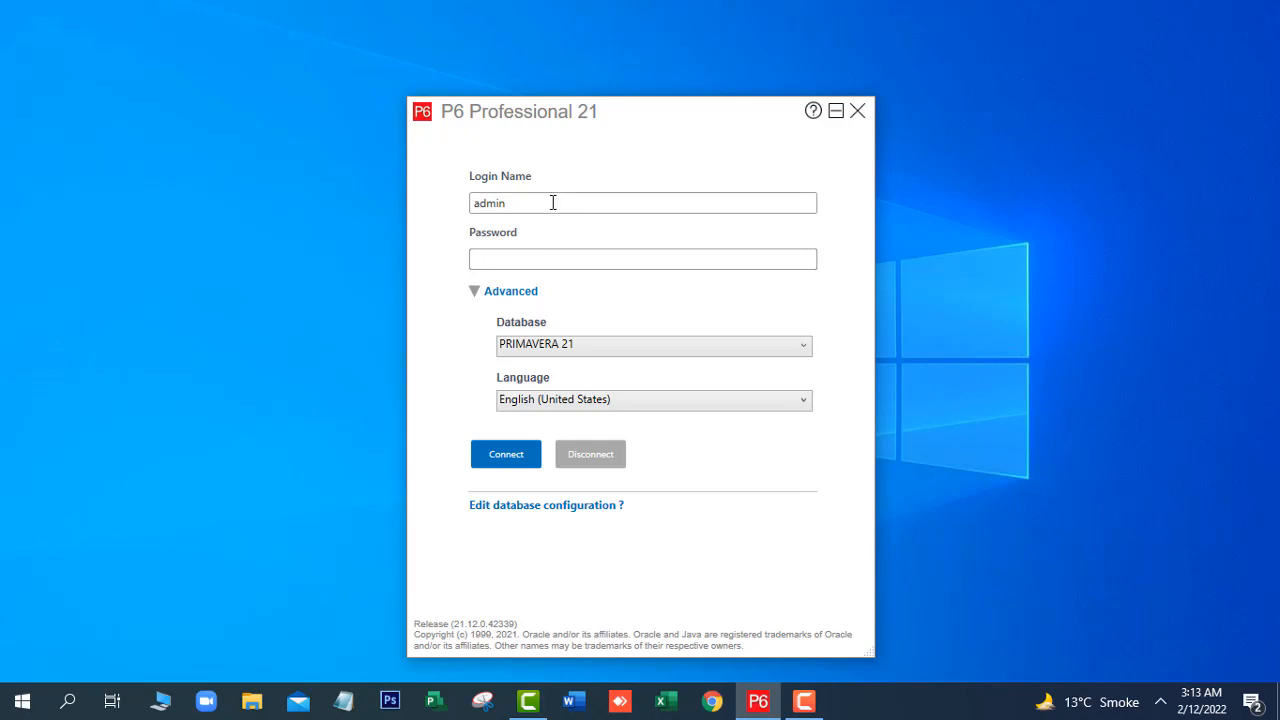
double_click(488, 204)
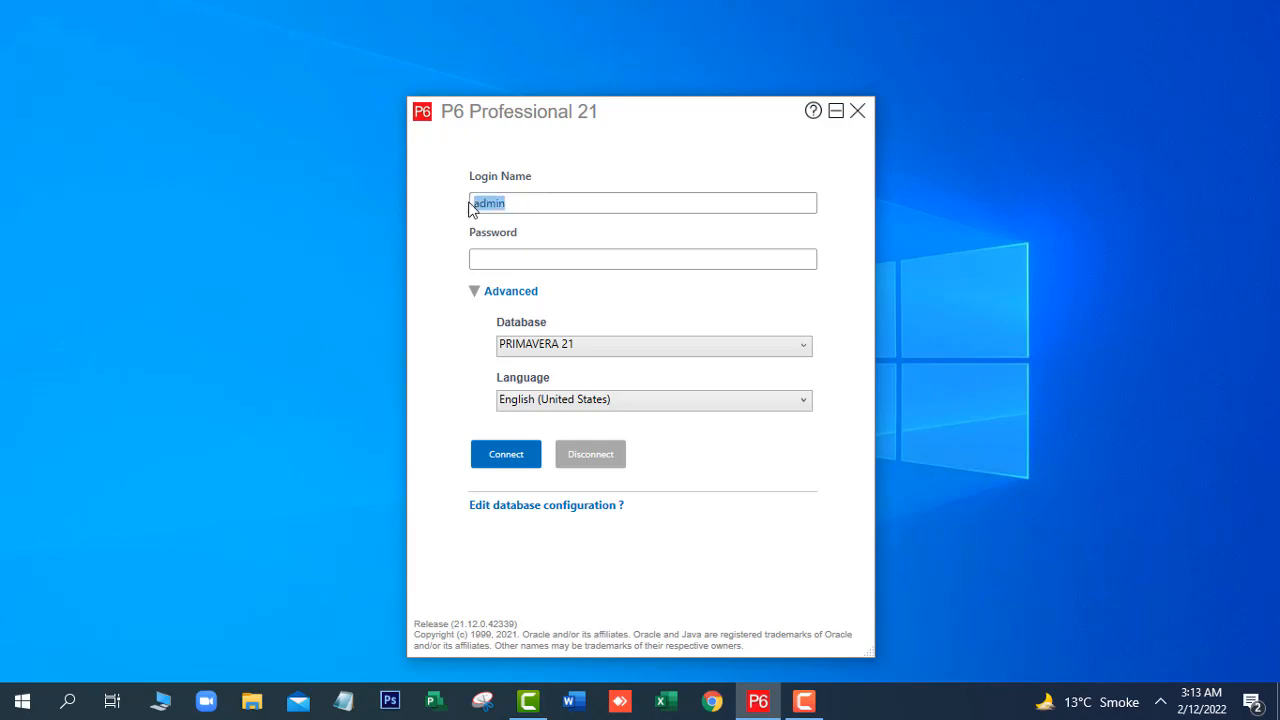
mouse_move(498, 220)
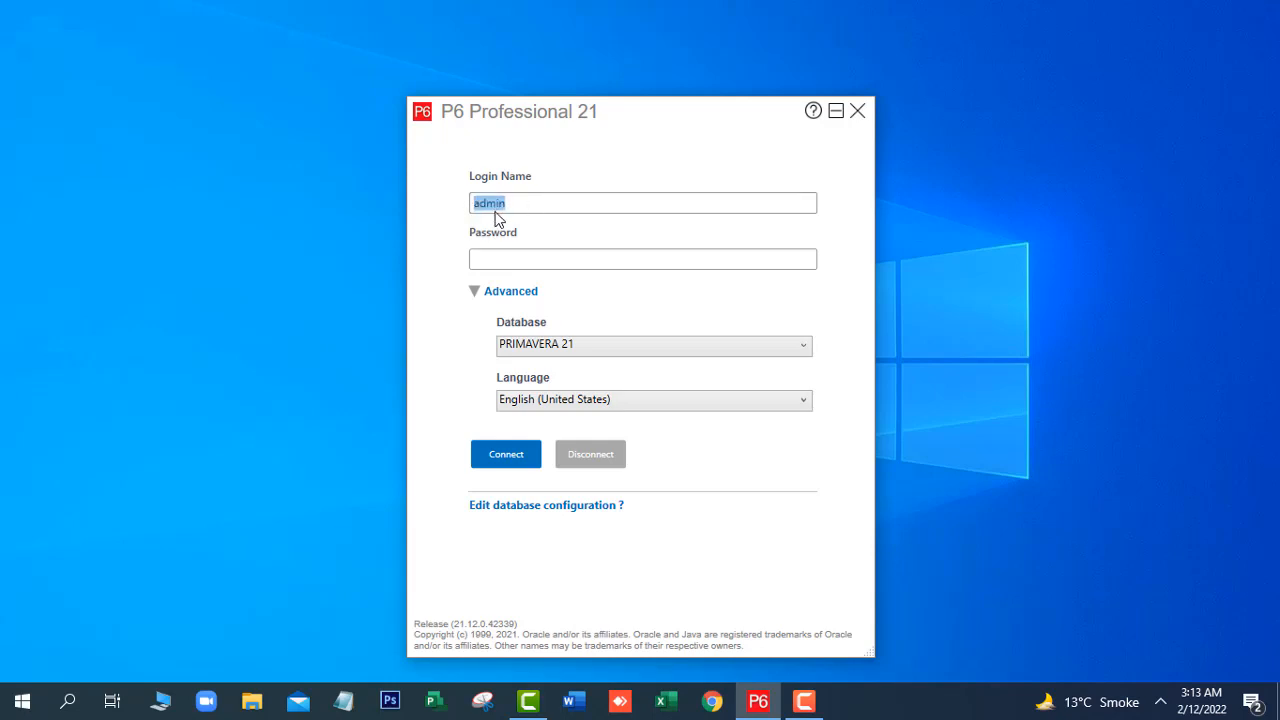
mouse_move(500, 248)
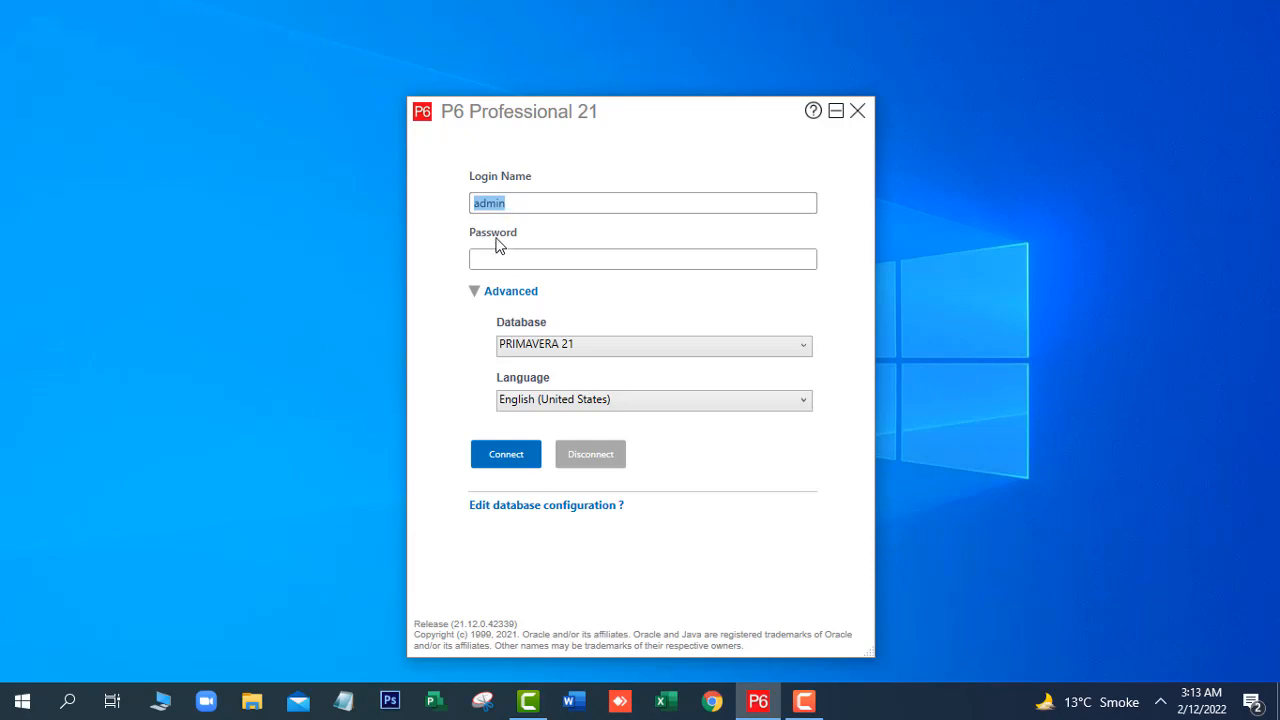
click(642, 258)
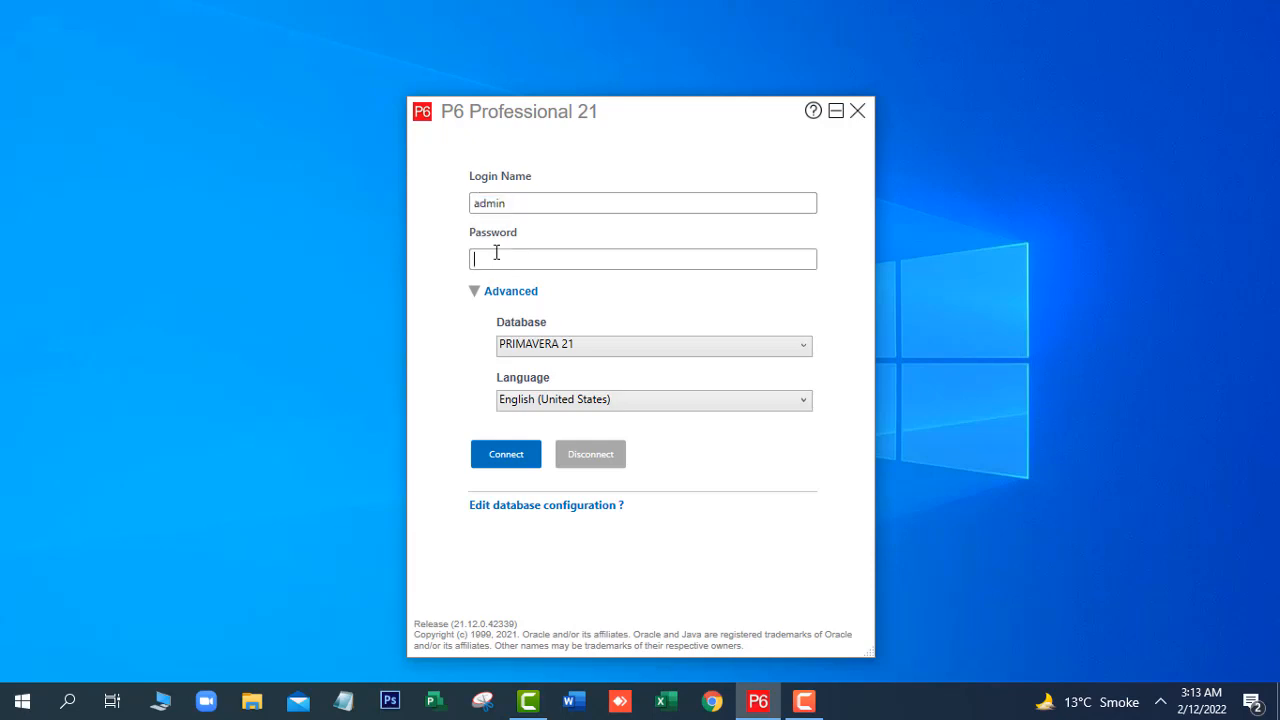
text(•••••)
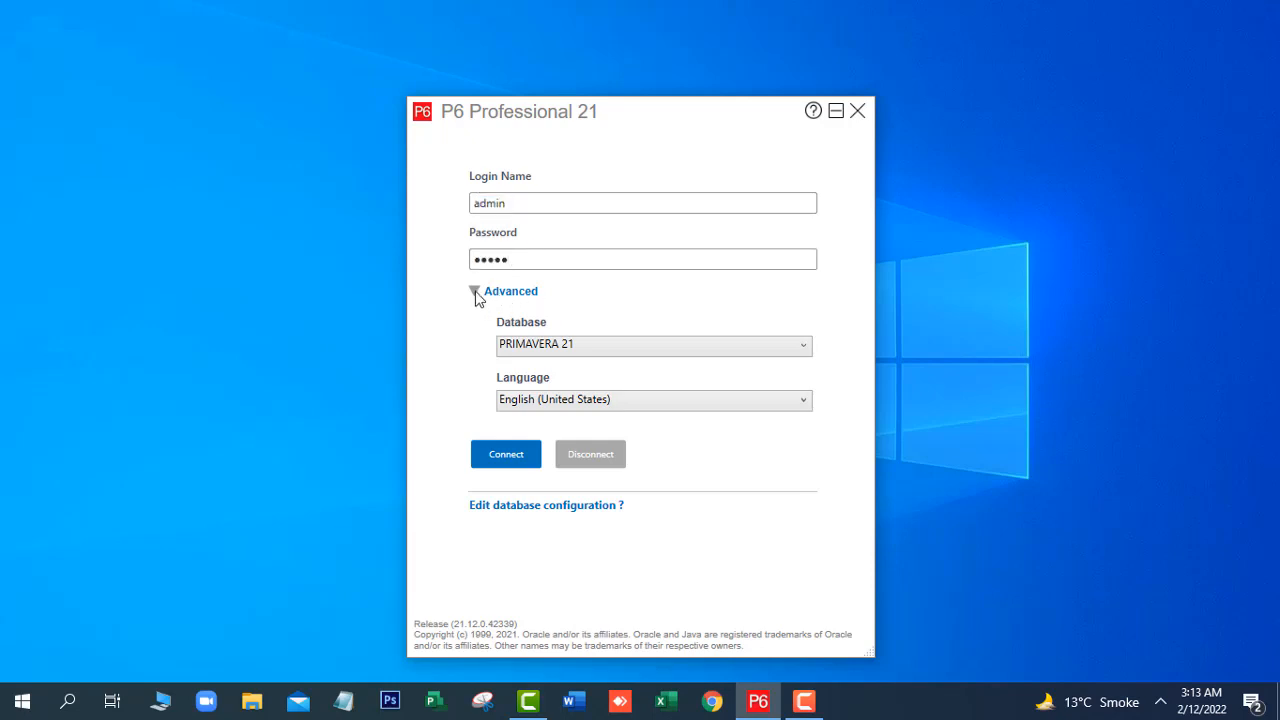
click(480, 292)
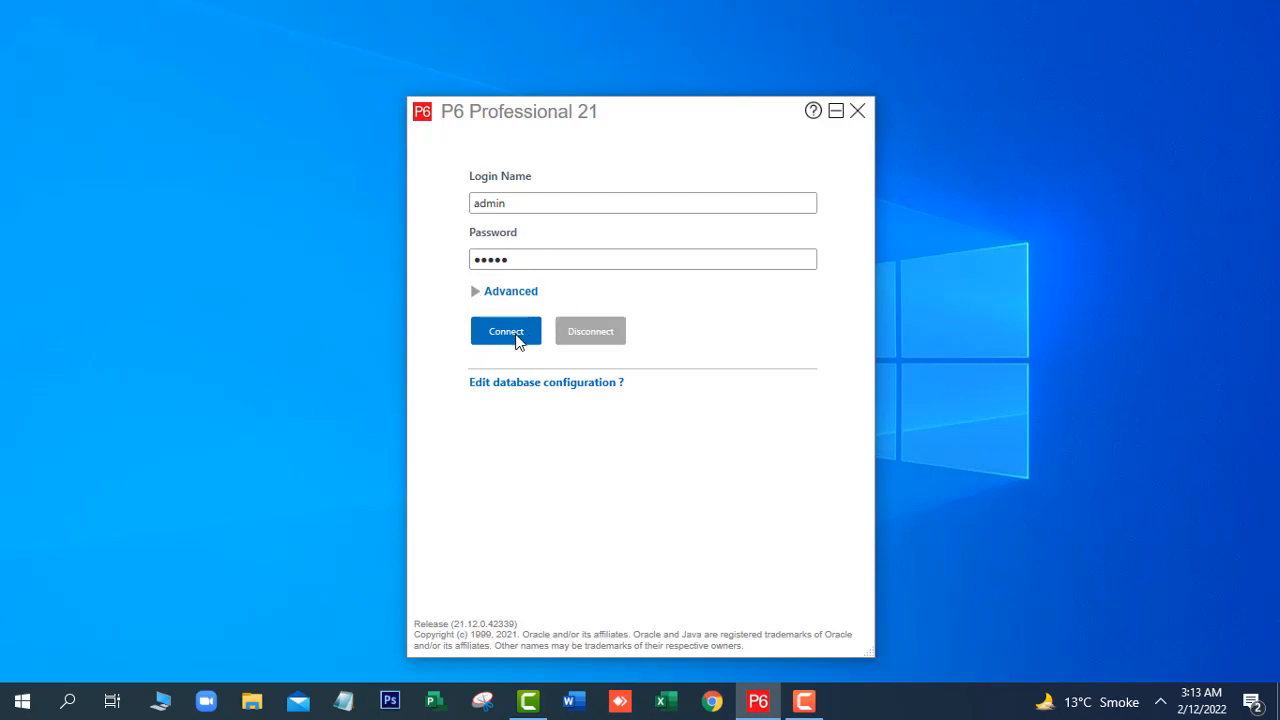
- Connect as admin to PRIMAVERA 21 and dismiss the industry-not-selected warning
click(504, 332)
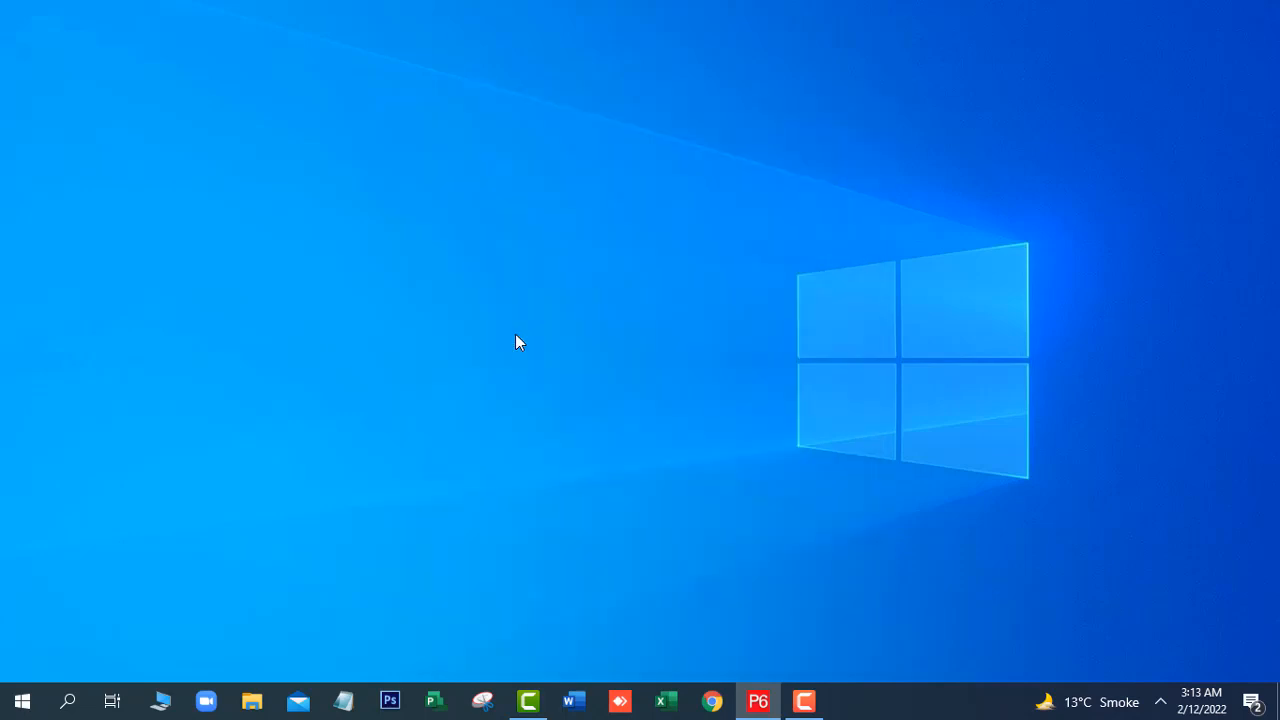
click(756, 700)
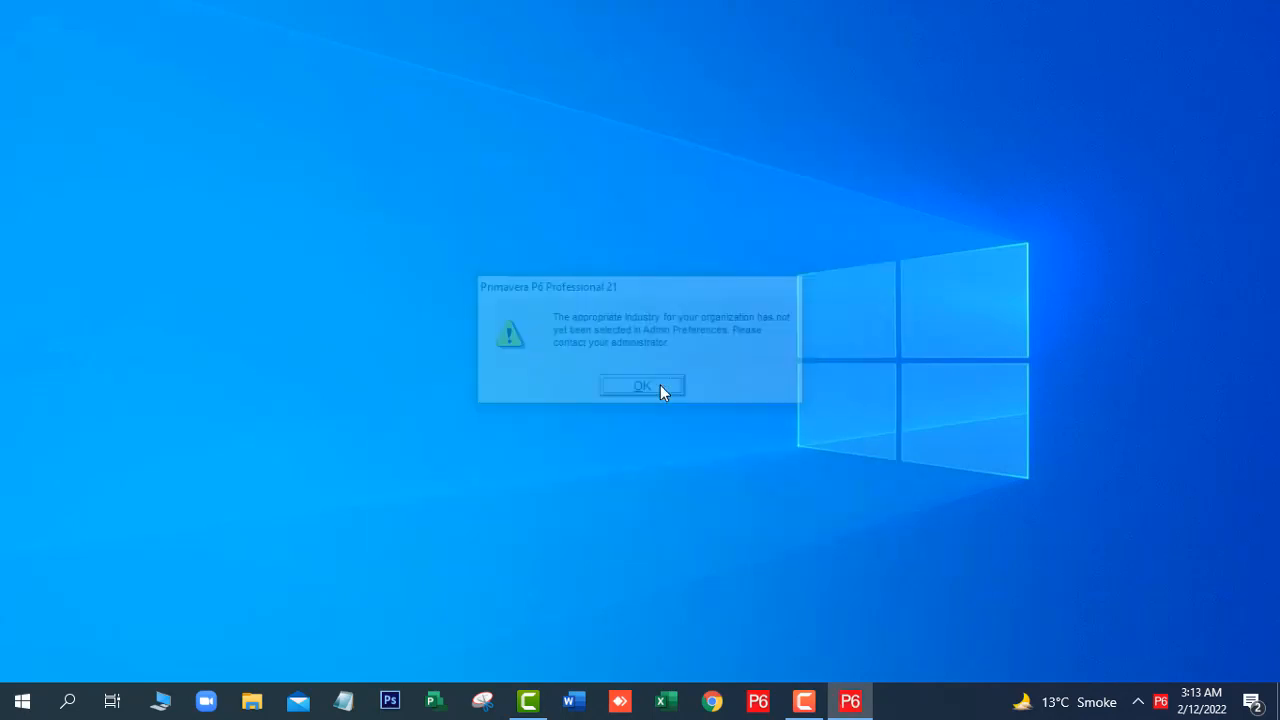
click(640, 384)
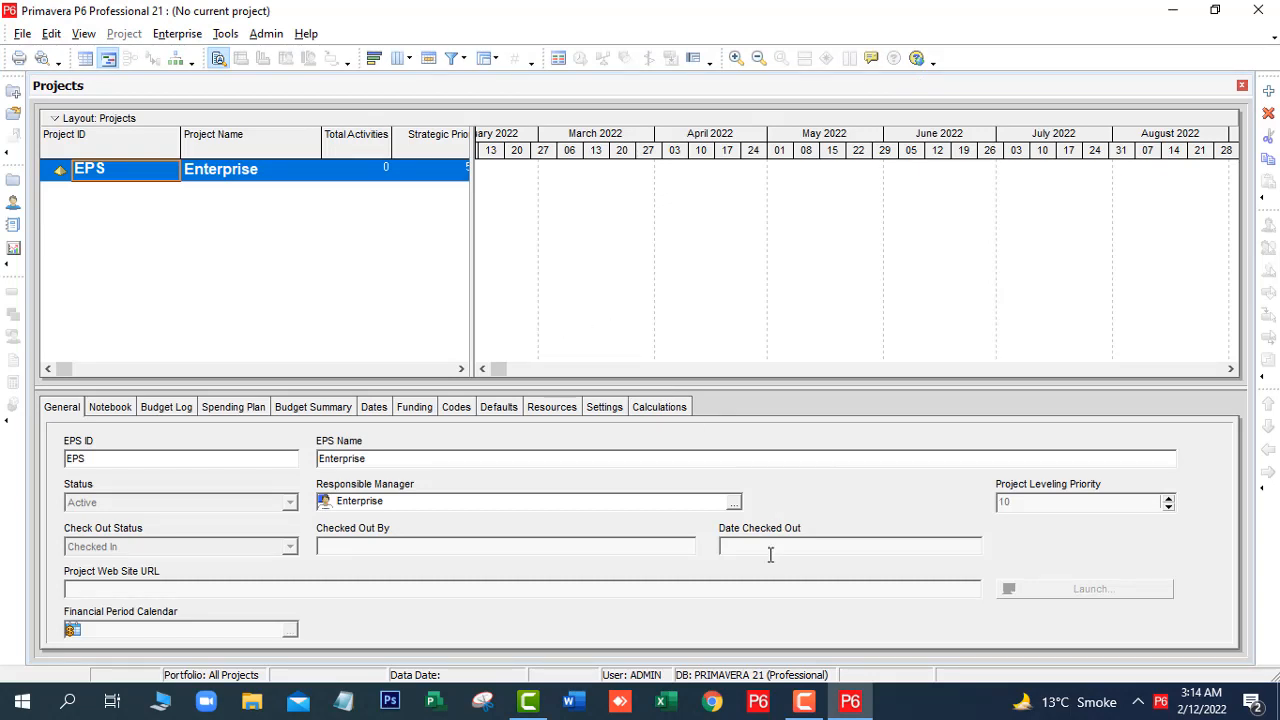
mouse_move(776, 692)
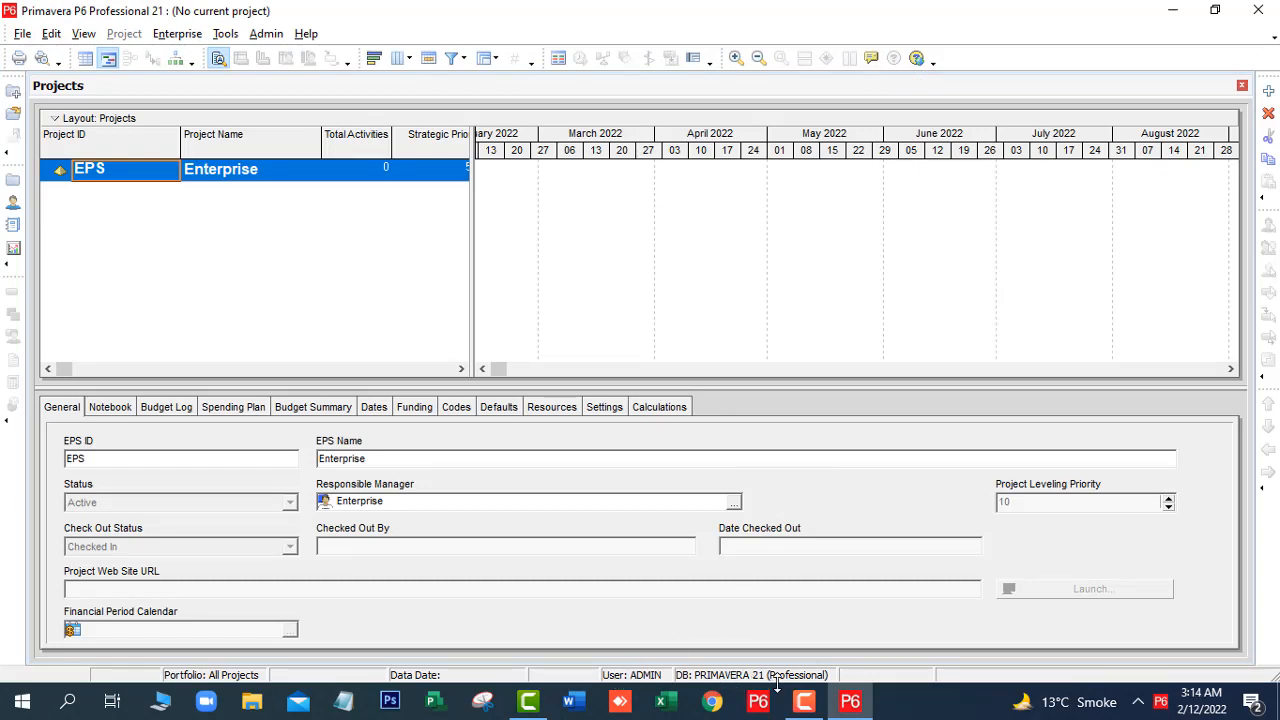
mouse_move(776, 676)
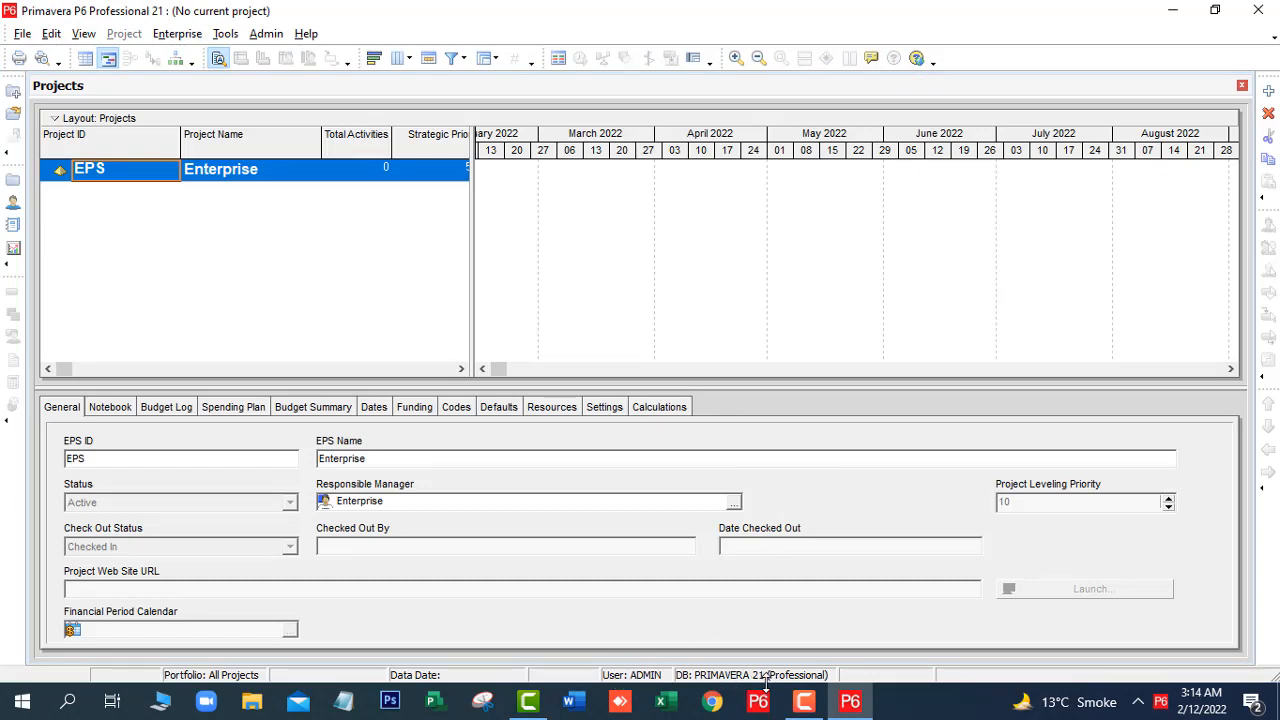